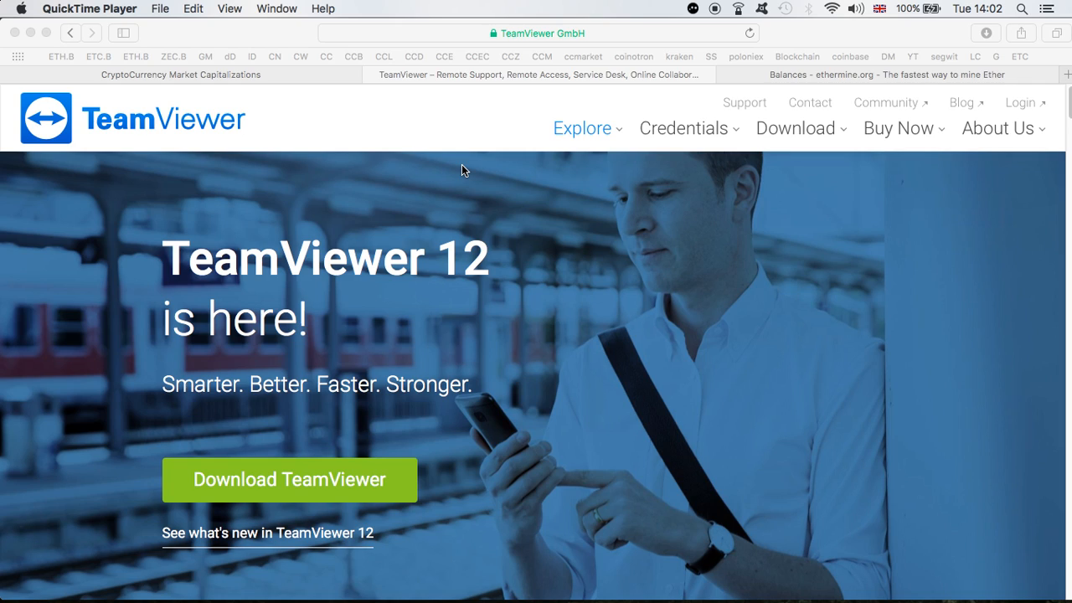
pyautogui.moveTo(291, 170)
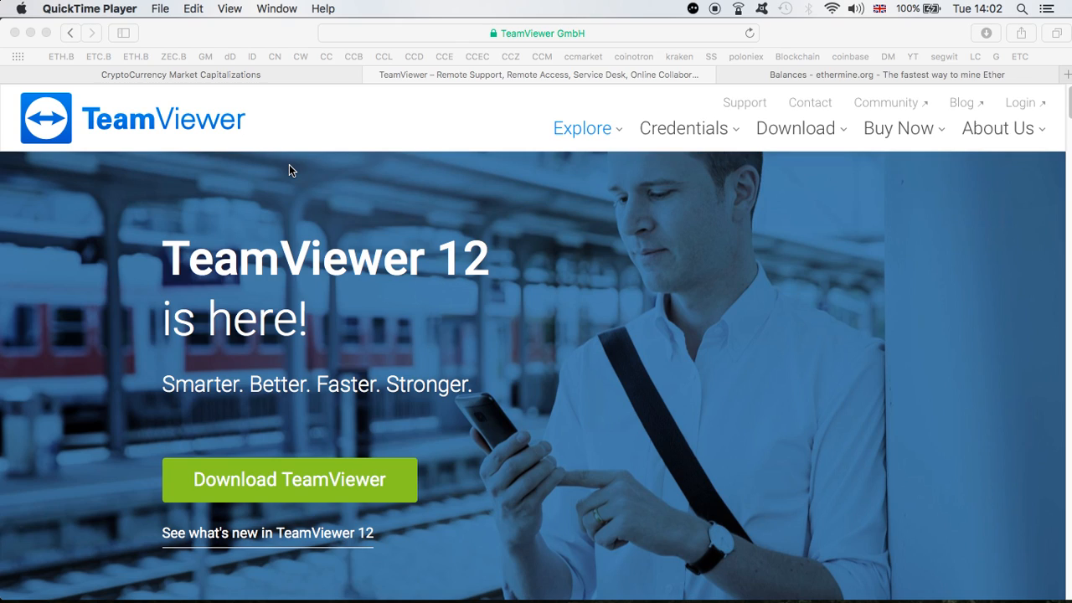
pyautogui.moveTo(370, 206)
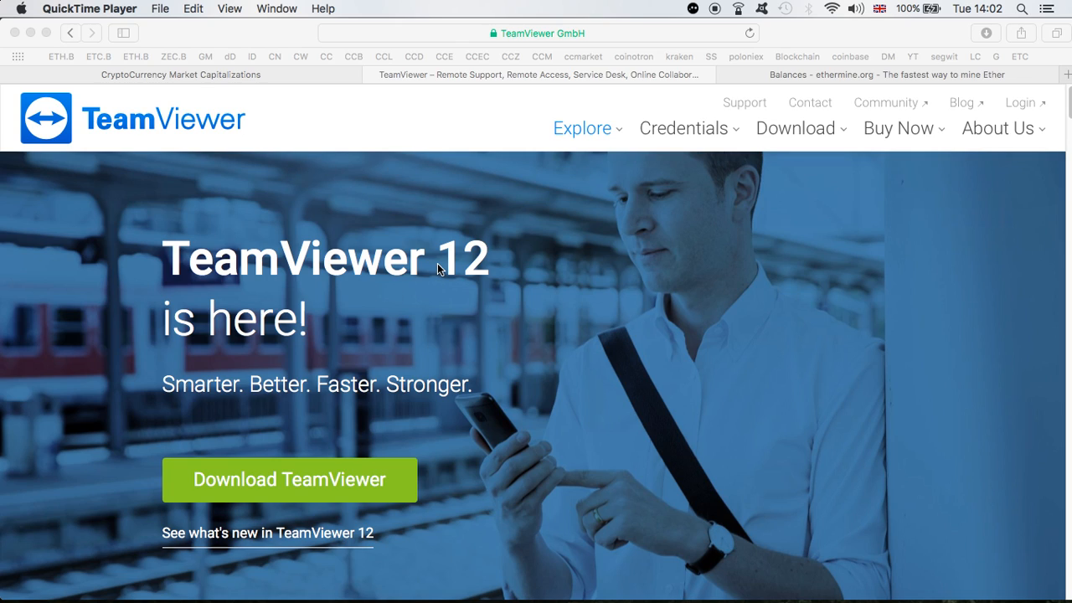
pyautogui.moveTo(298, 246)
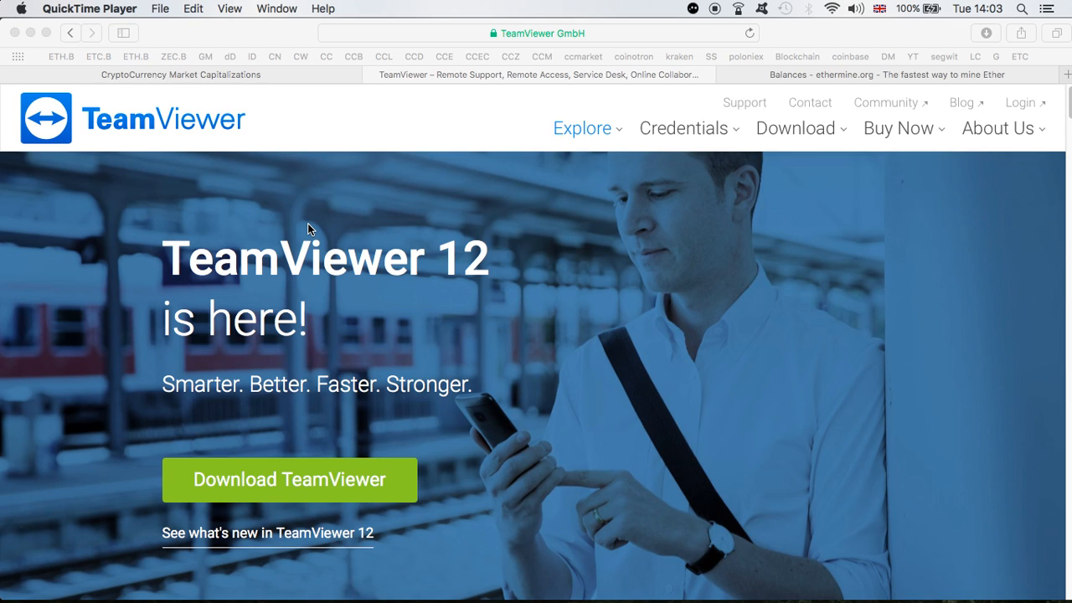
pyautogui.moveTo(759, 145)
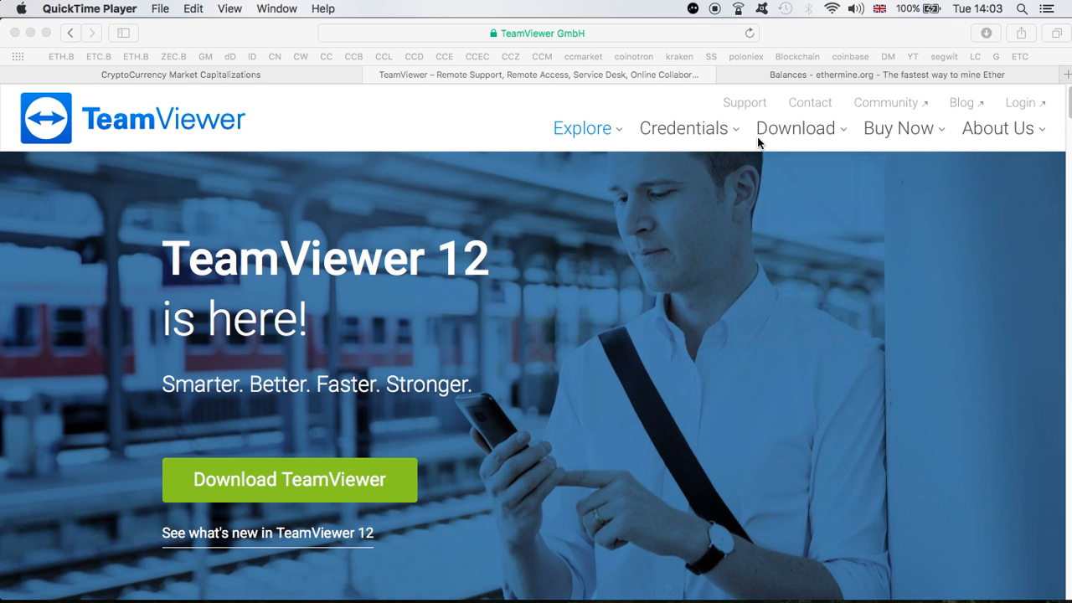
# Open teamviewer.com's TeamViewer download page, scroll platforms to BlackBerry, then view the ethermine tab
pyautogui.click(796, 128)
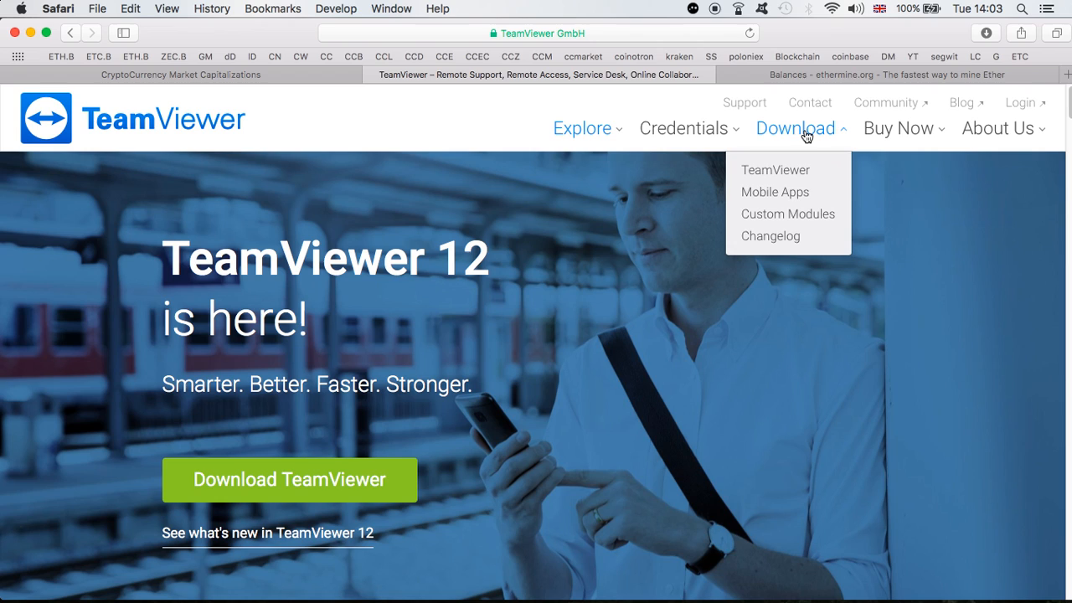
pyautogui.click(775, 169)
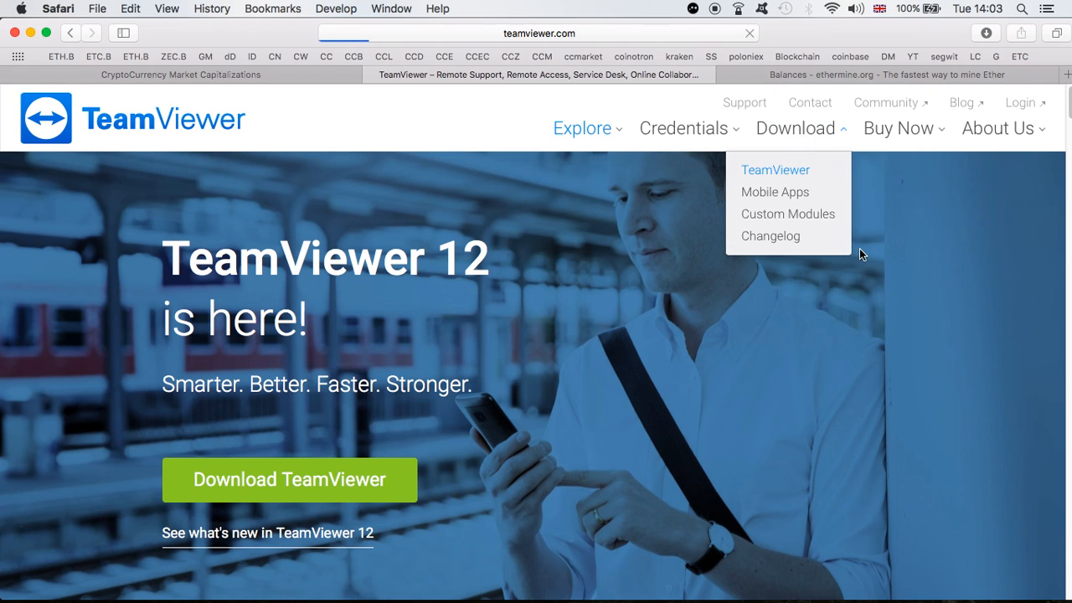
pyautogui.click(775, 170)
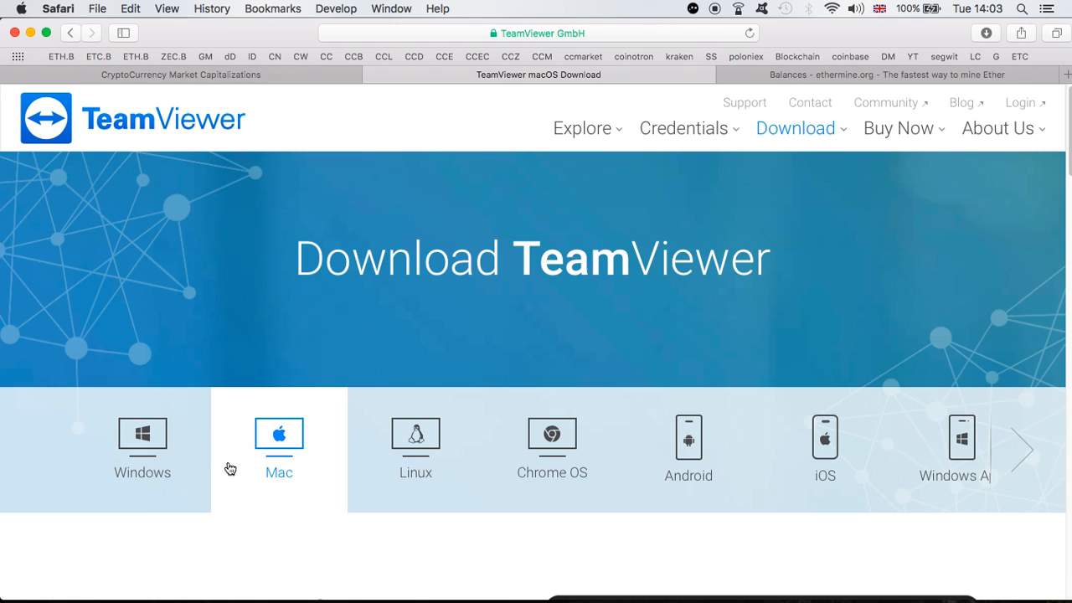
pyautogui.moveTo(552, 461)
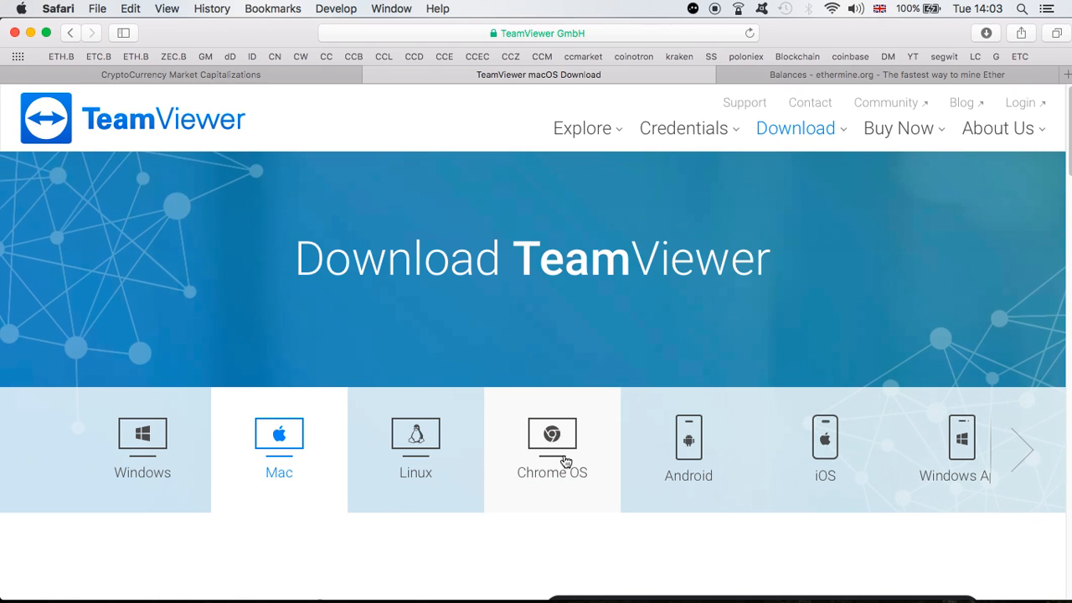
pyautogui.click(1021, 449)
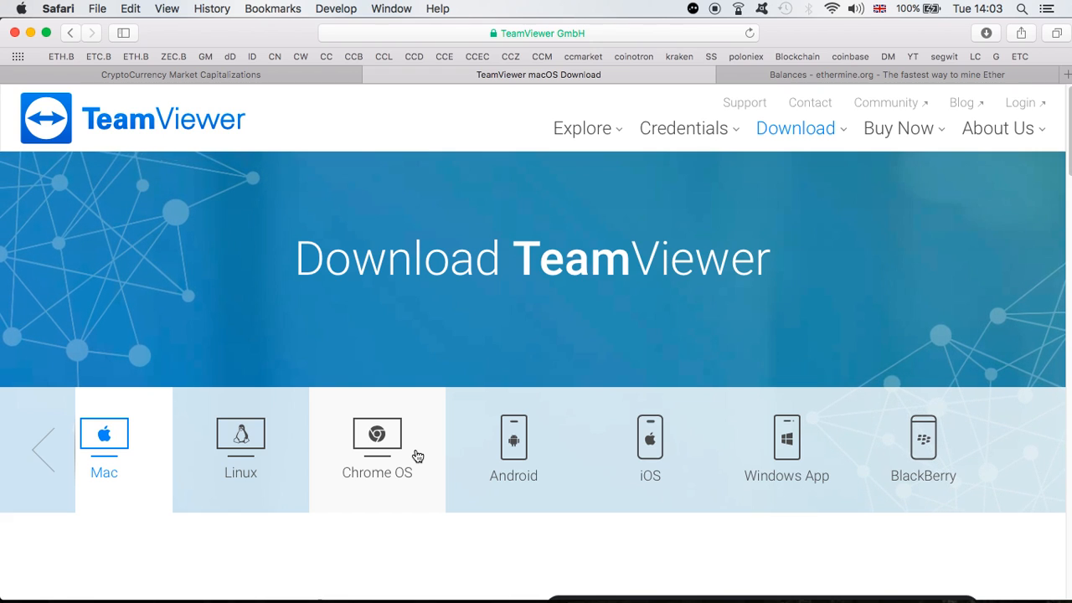
pyautogui.moveTo(578, 370)
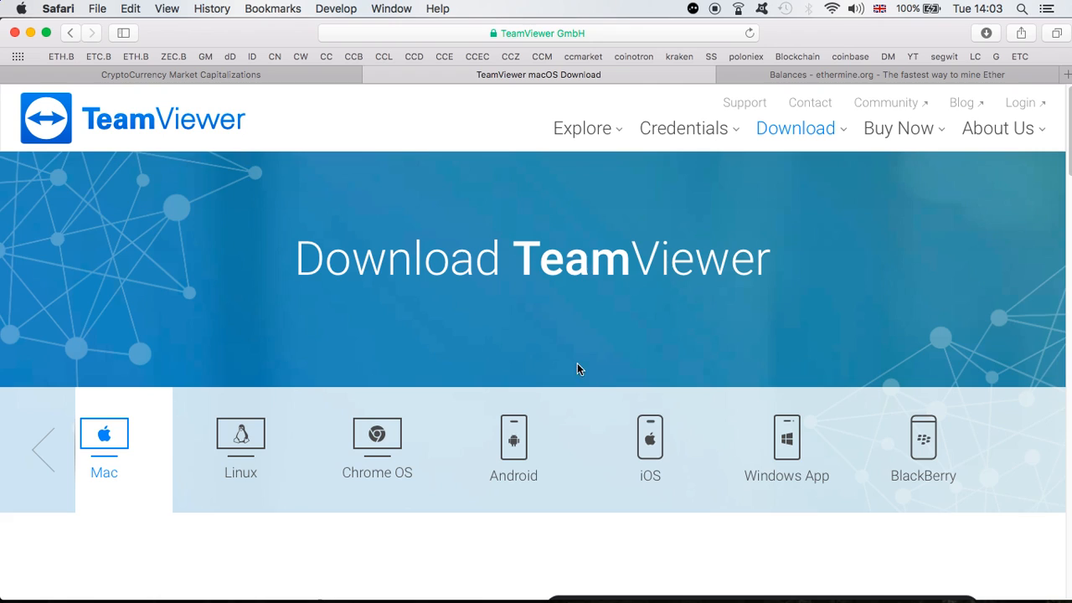
pyautogui.click(884, 75)
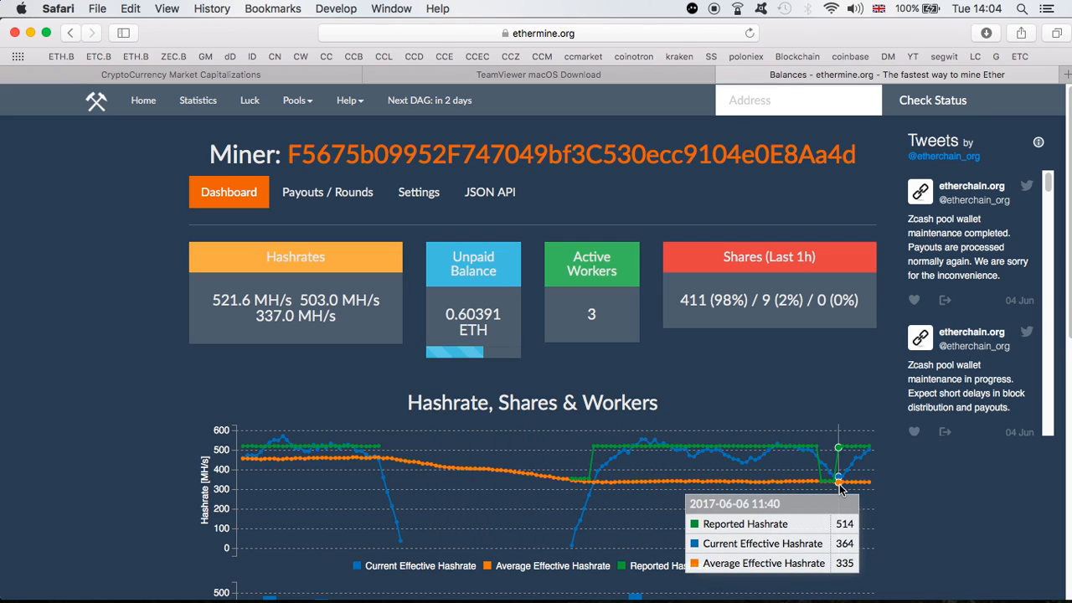
pyautogui.moveTo(825, 465)
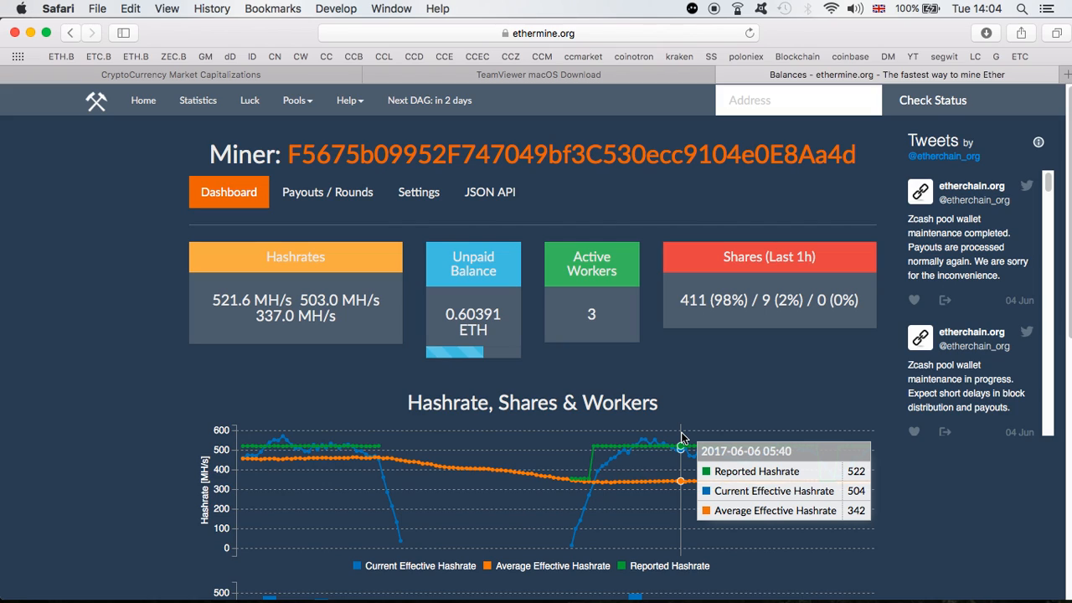
pyautogui.moveTo(523, 337)
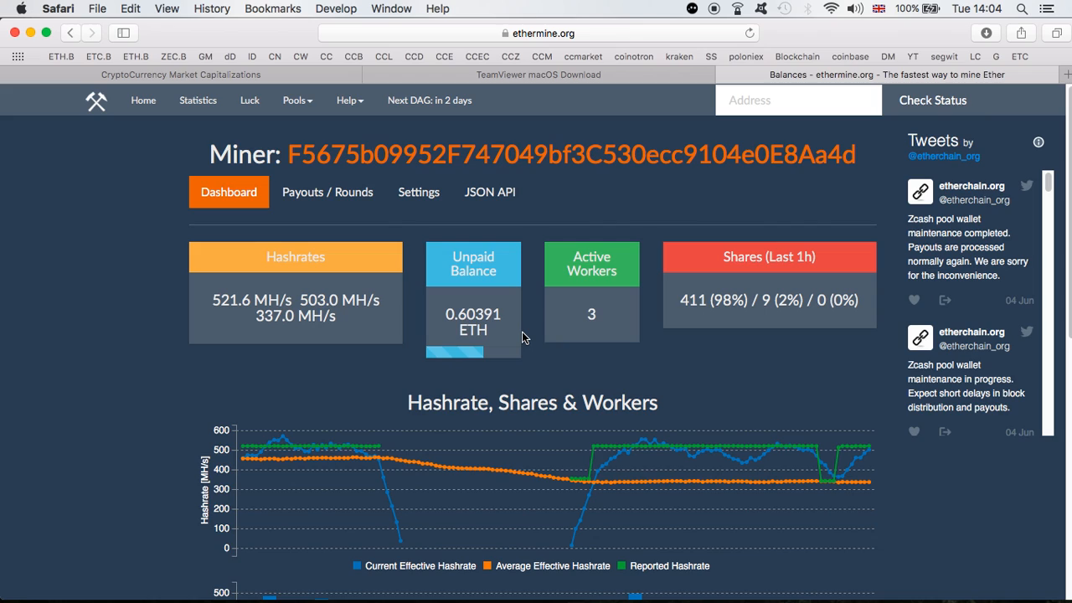
pyautogui.moveTo(254, 246)
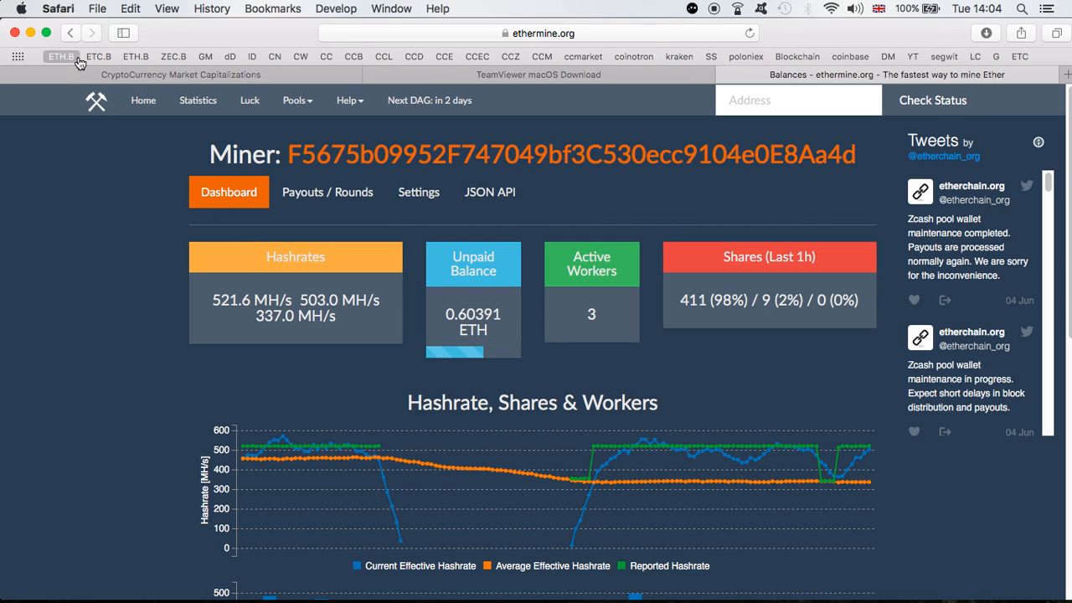
pyautogui.moveTo(88, 596)
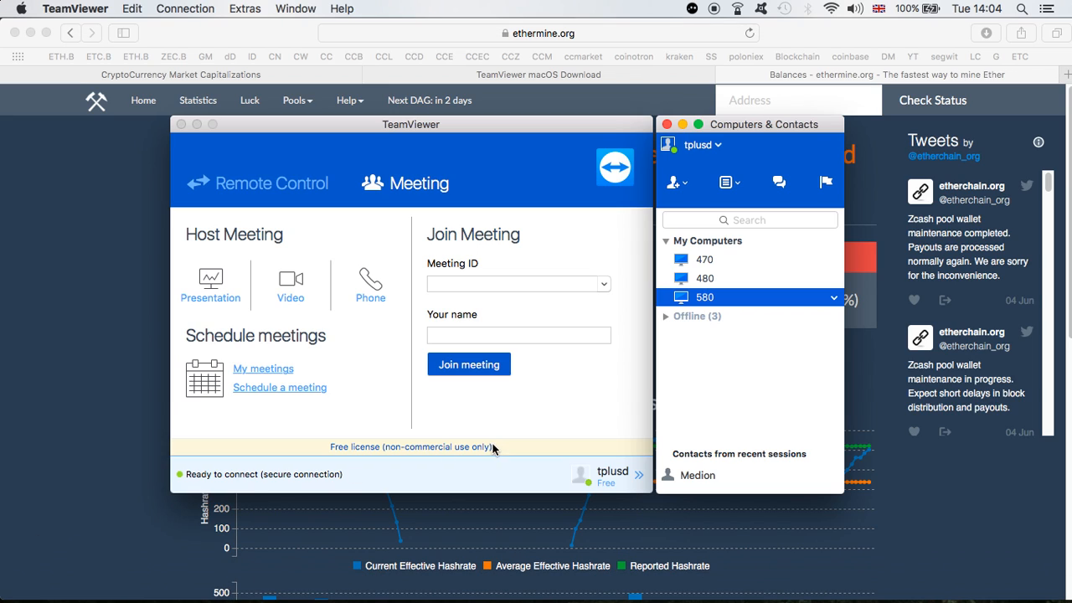
pyautogui.moveTo(710, 311)
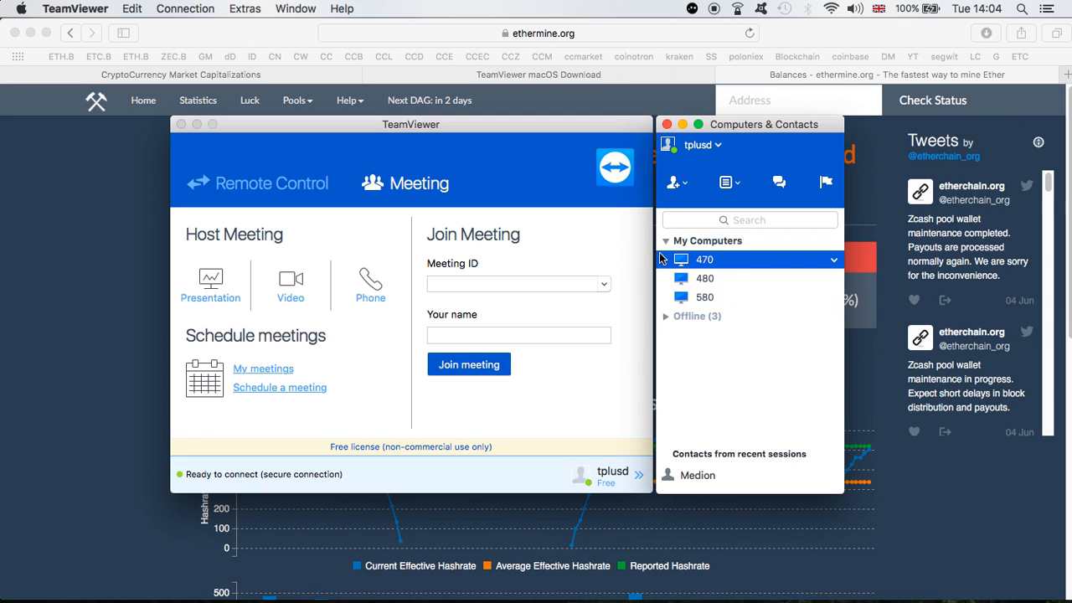
pyautogui.moveTo(500, 241)
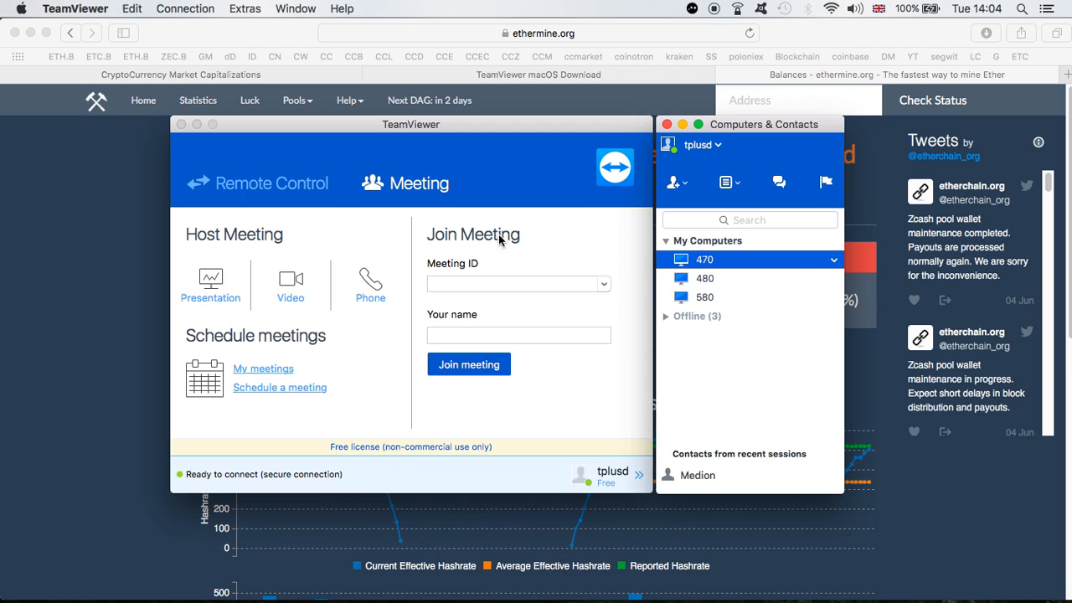
pyautogui.moveTo(710, 268)
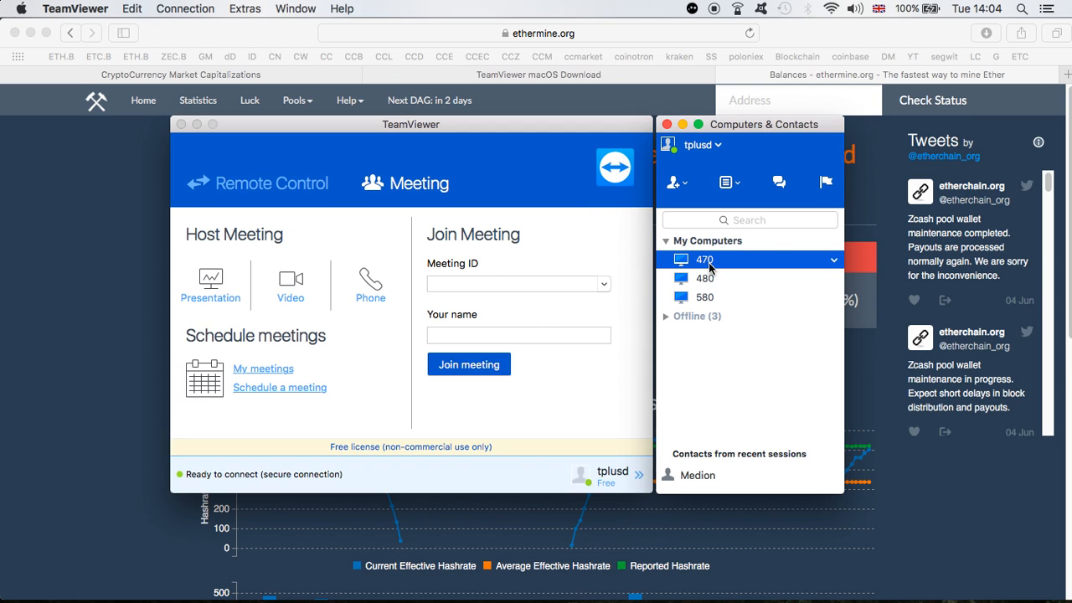
# Connect remotely to computer 470 from My Computers to view its miner console
pyautogui.doubleClick(705, 259)
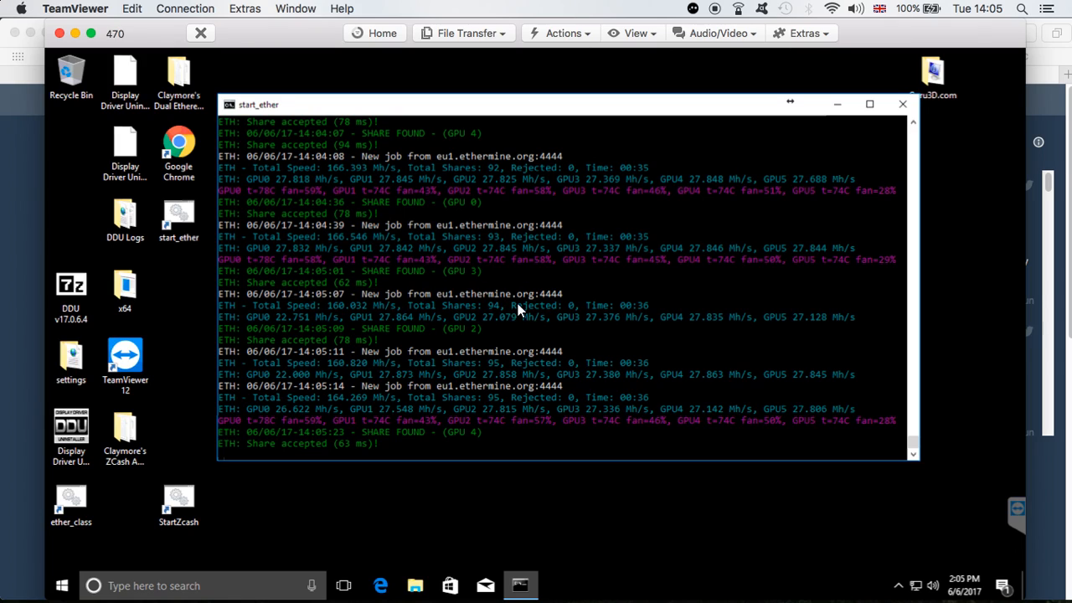
pyautogui.moveTo(436, 282)
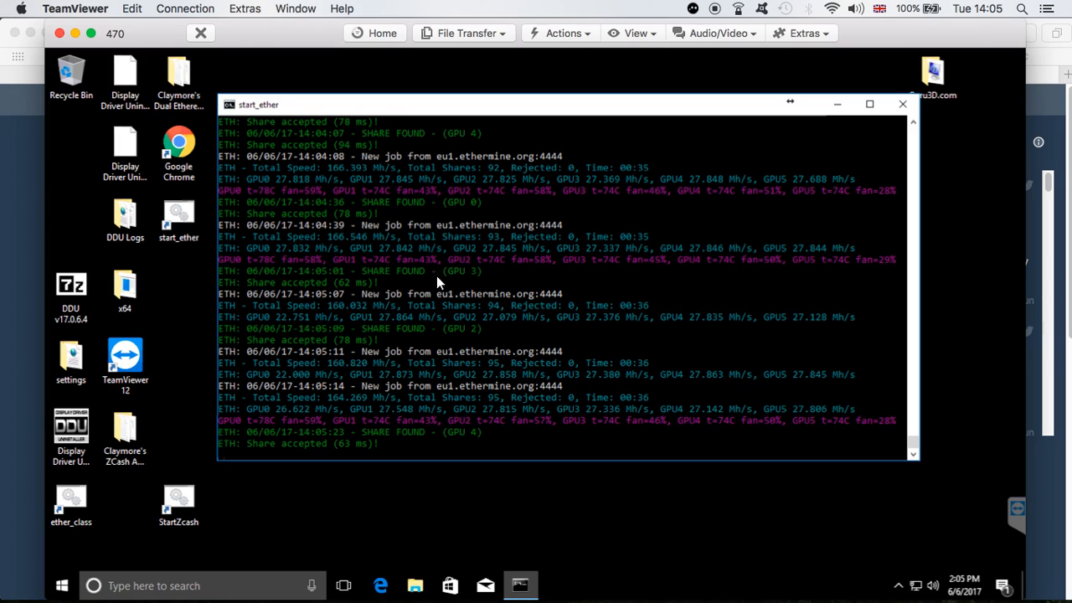
pyautogui.moveTo(363, 410)
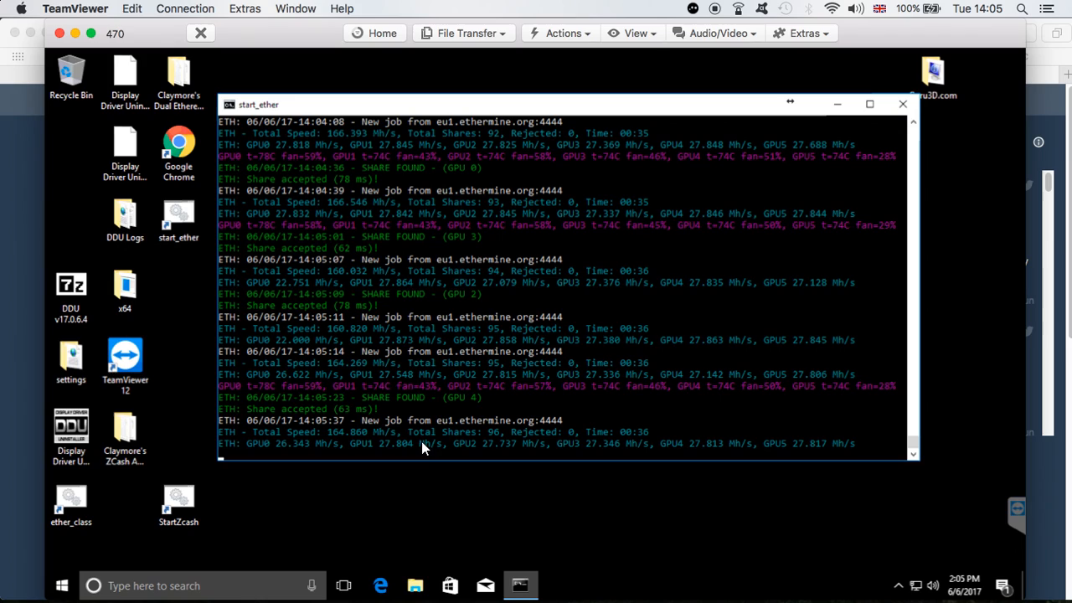
pyautogui.moveTo(359, 397)
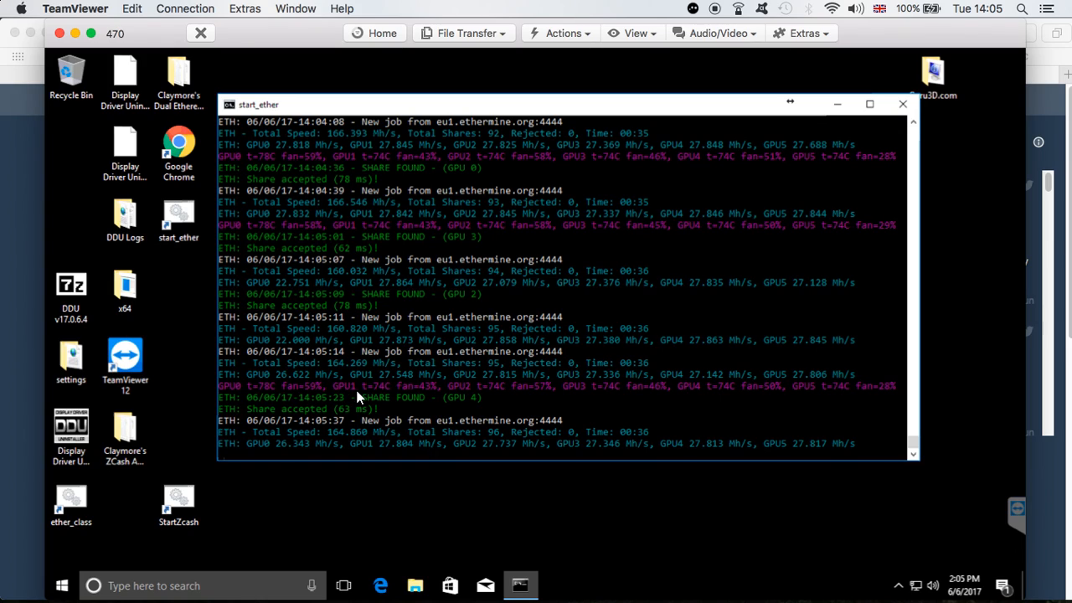
pyautogui.moveTo(317, 406)
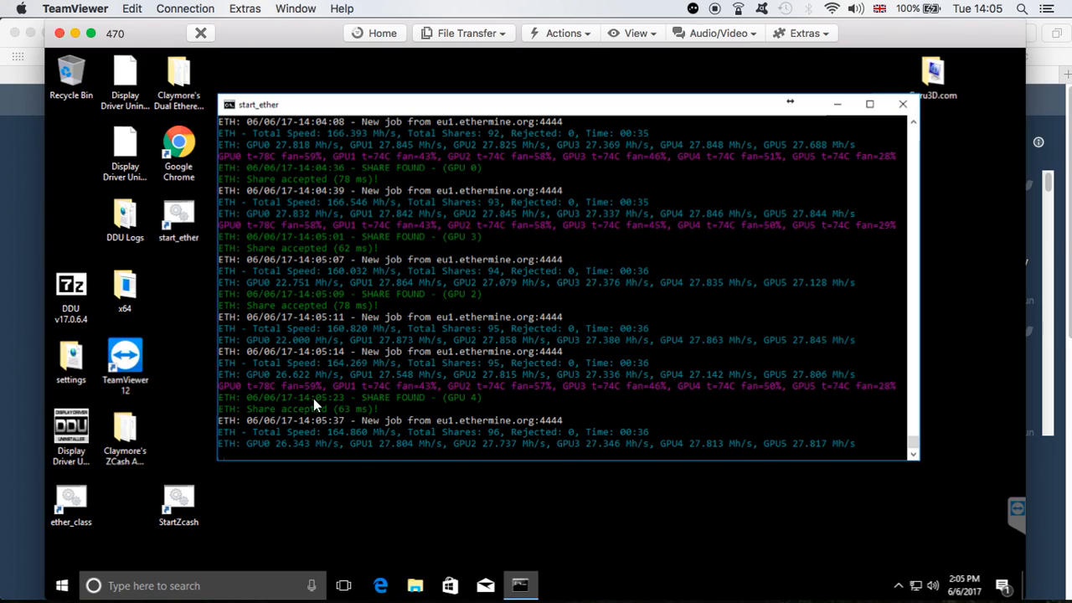
pyautogui.moveTo(613, 394)
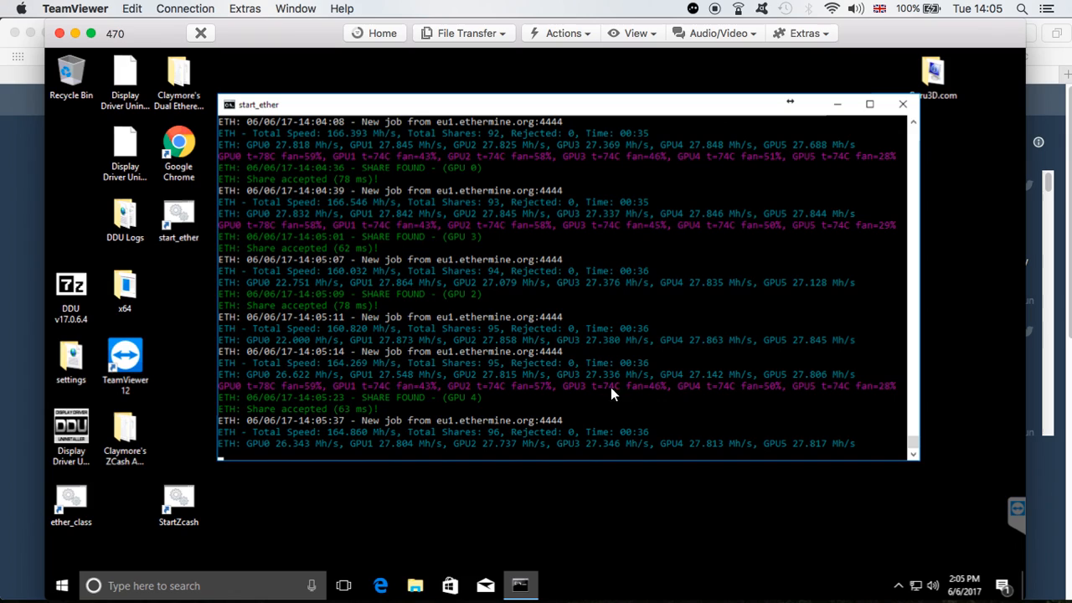
pyautogui.moveTo(624, 394)
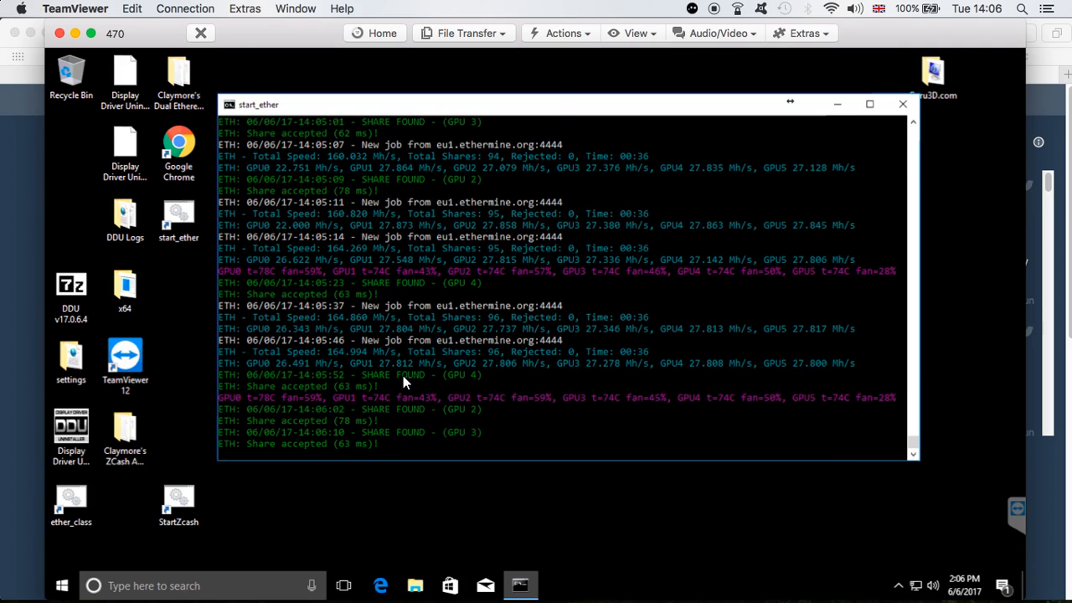
pyautogui.moveTo(451, 333)
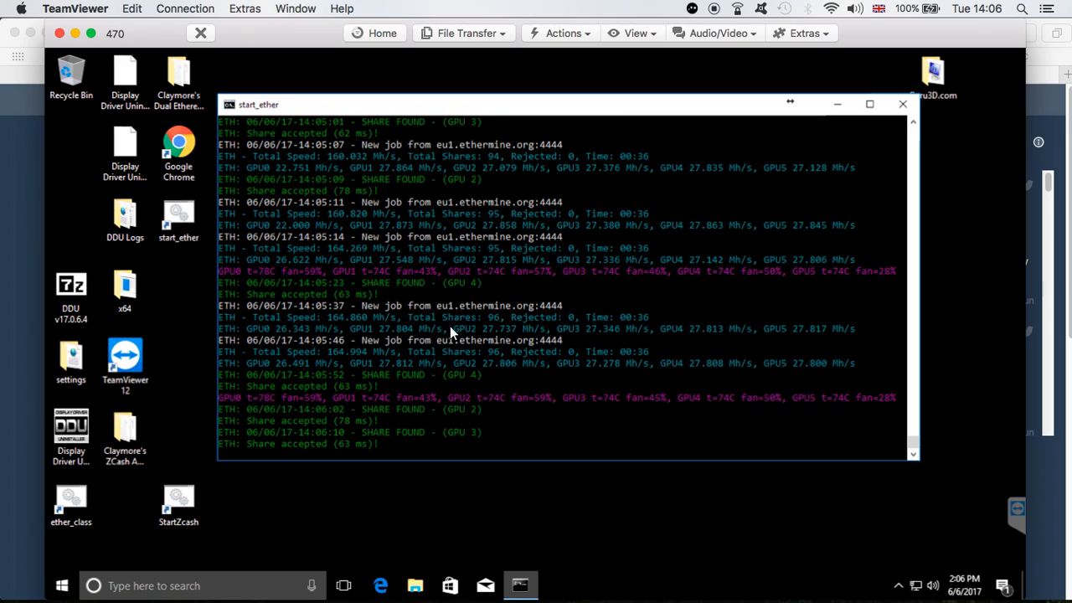
pyautogui.moveTo(442, 371)
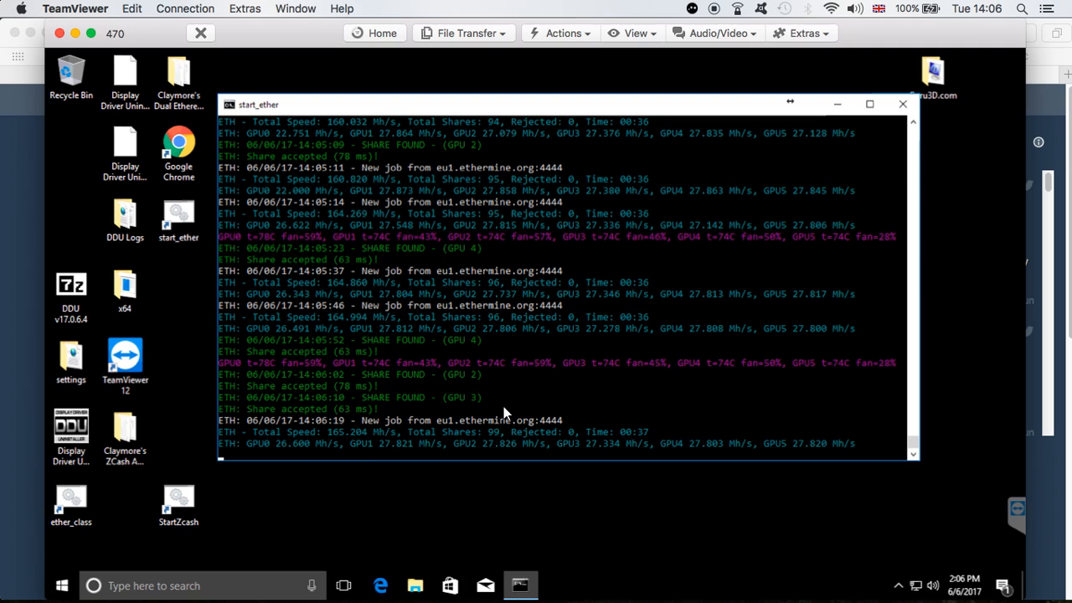
pyautogui.moveTo(364, 118)
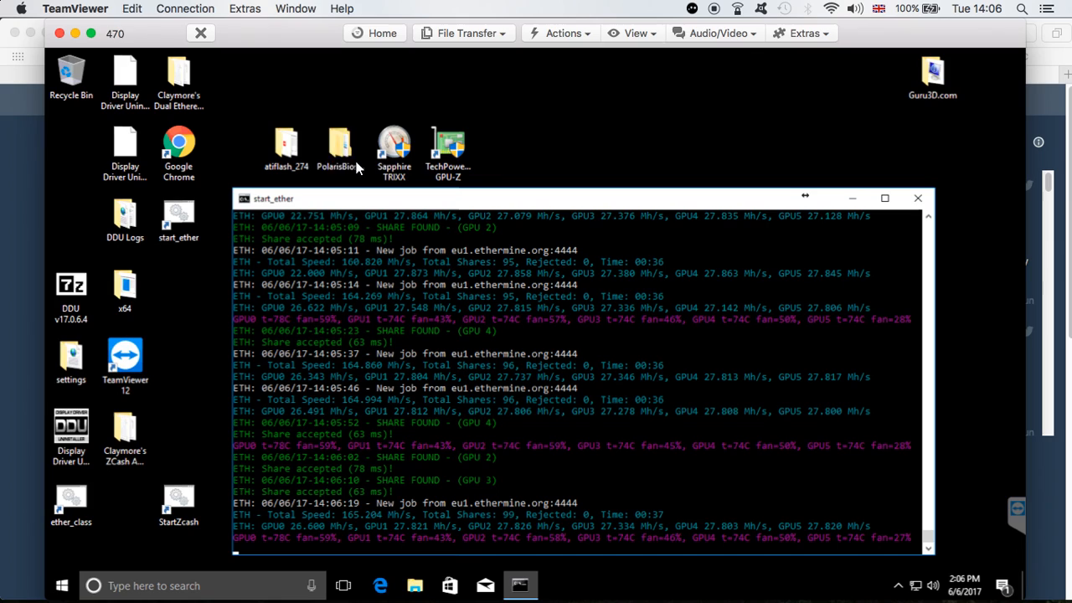
pyautogui.moveTo(555, 327)
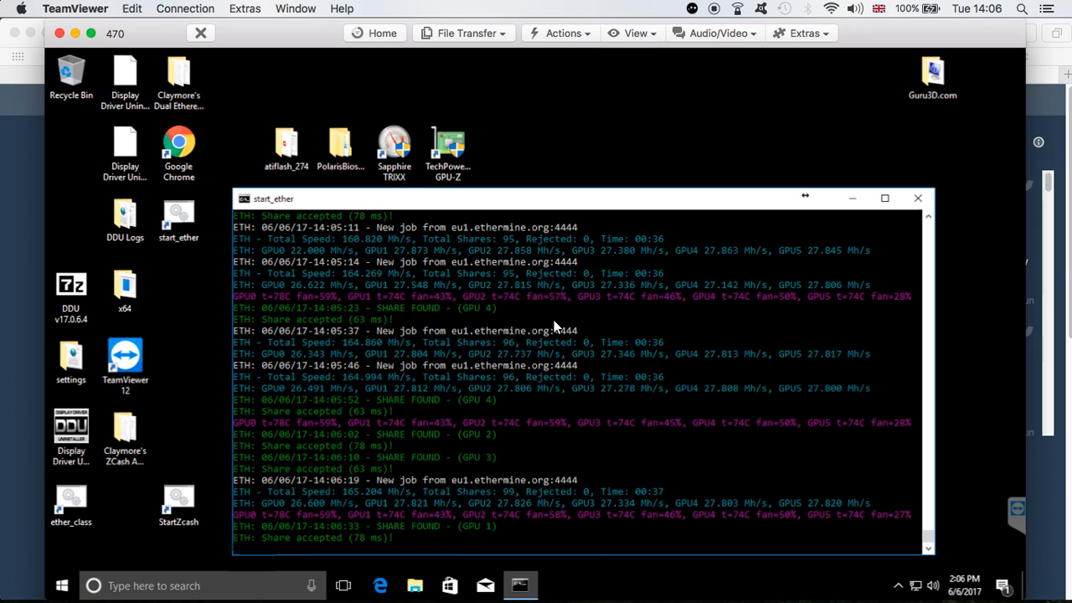
pyautogui.moveTo(455, 404)
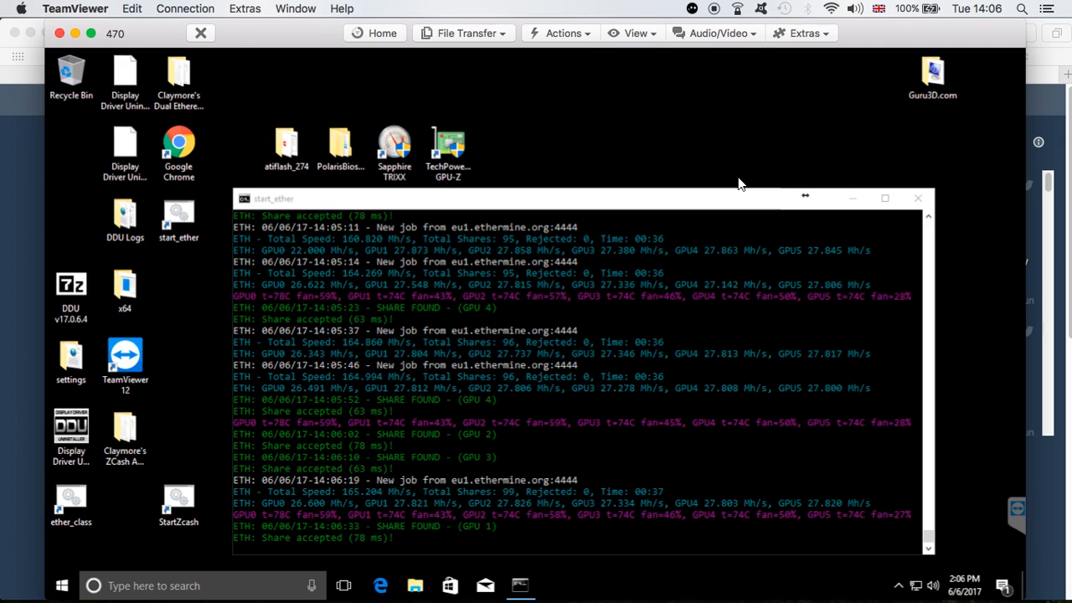
pyautogui.moveTo(740, 183)
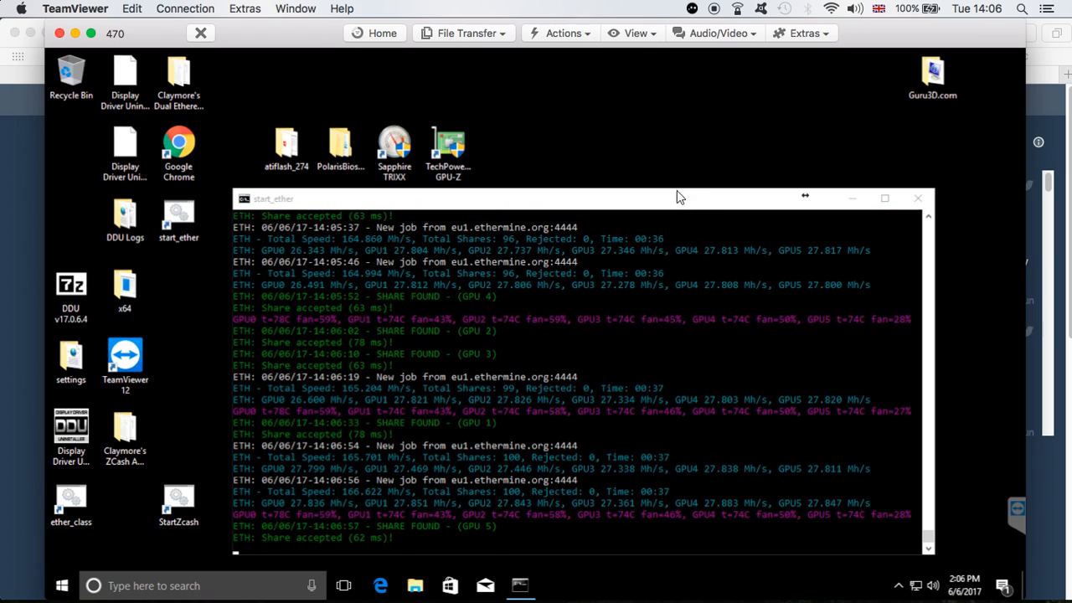
# Close the remote session with rig 470 after its hashrate reaches about 166.6 Mh/s
pyautogui.click(340, 146)
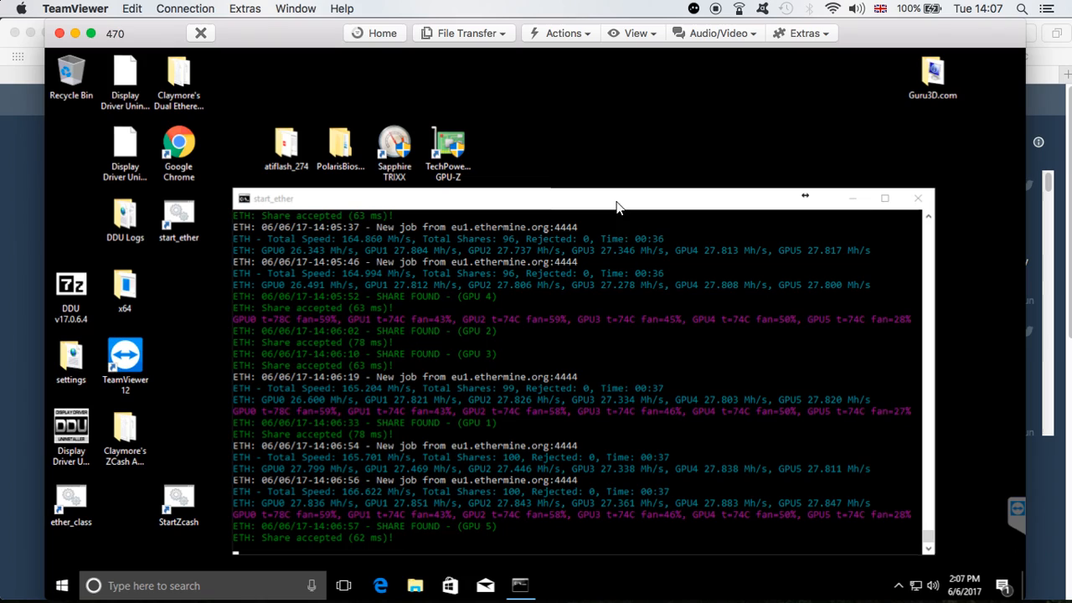
pyautogui.moveTo(639, 292)
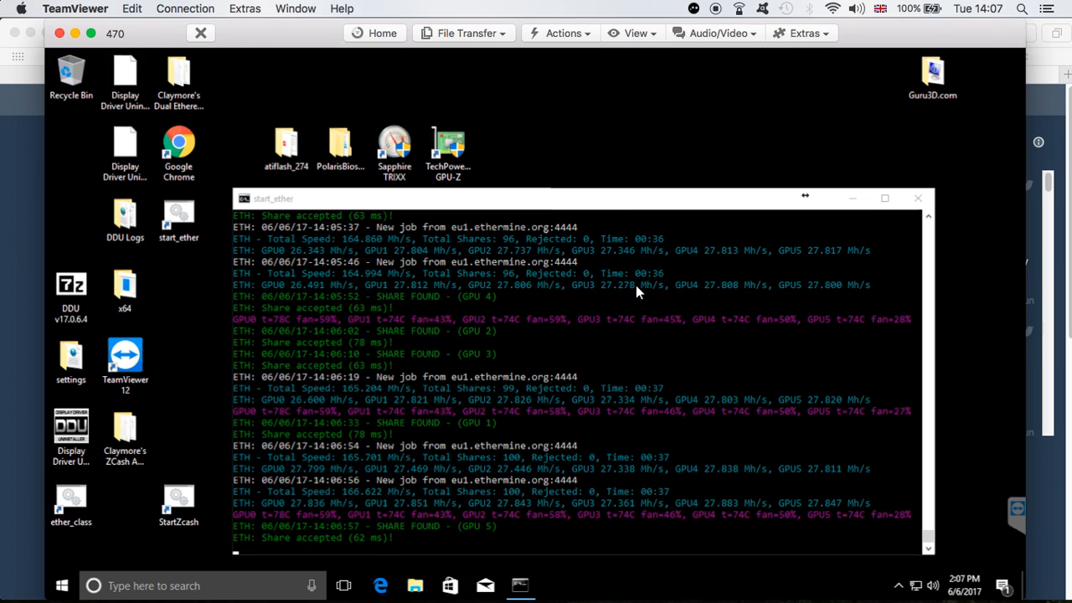
pyautogui.moveTo(600, 298)
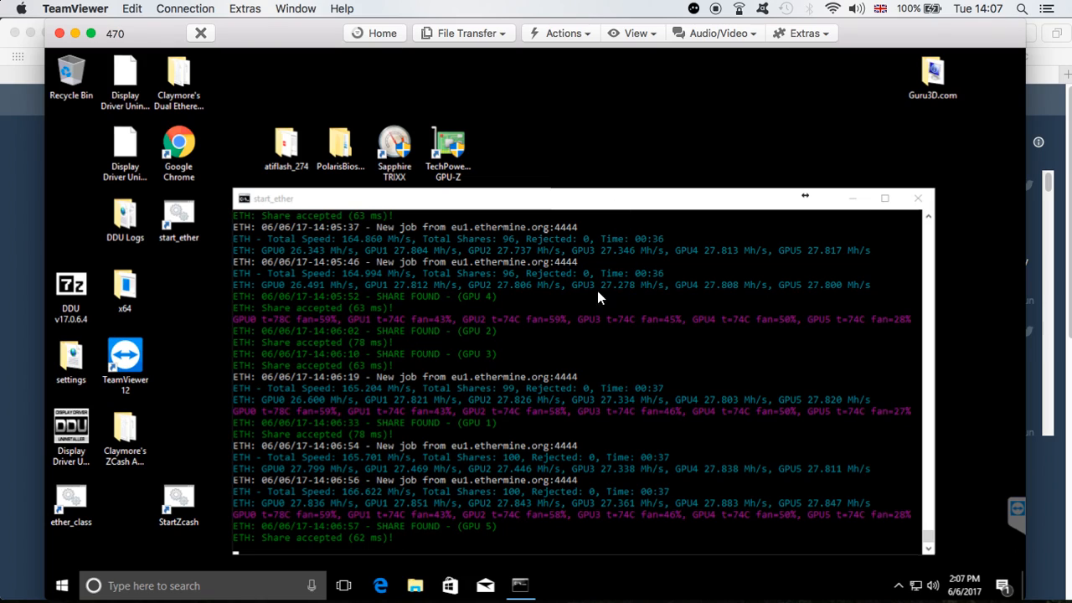
pyautogui.moveTo(658, 320)
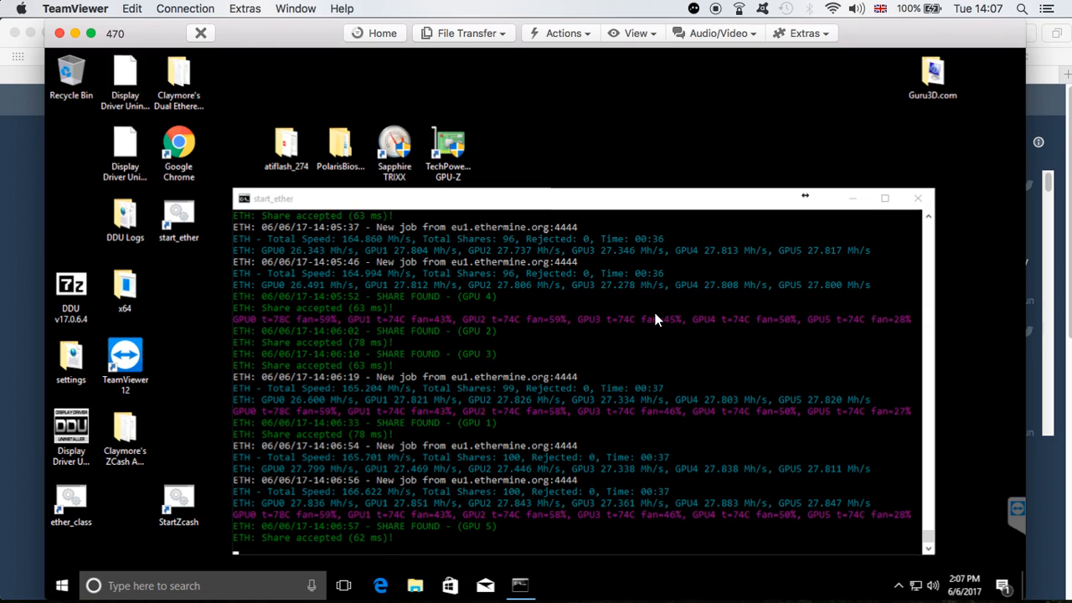
pyautogui.moveTo(561, 333)
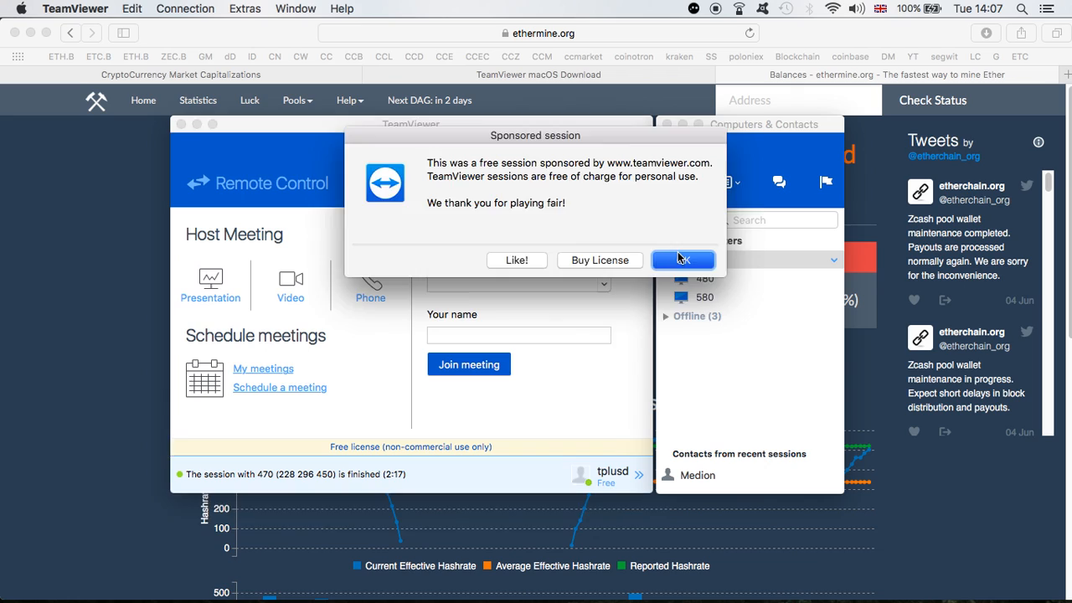
# Dismiss the sponsored-session notice and connect to computer 480
pyautogui.click(683, 260)
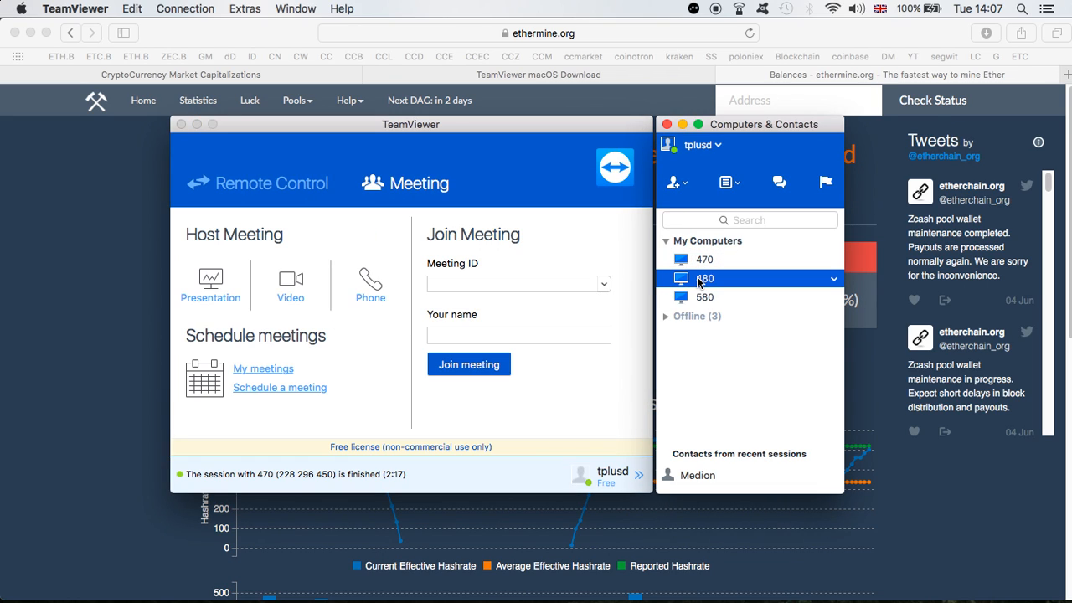
pyautogui.doubleClick(706, 278)
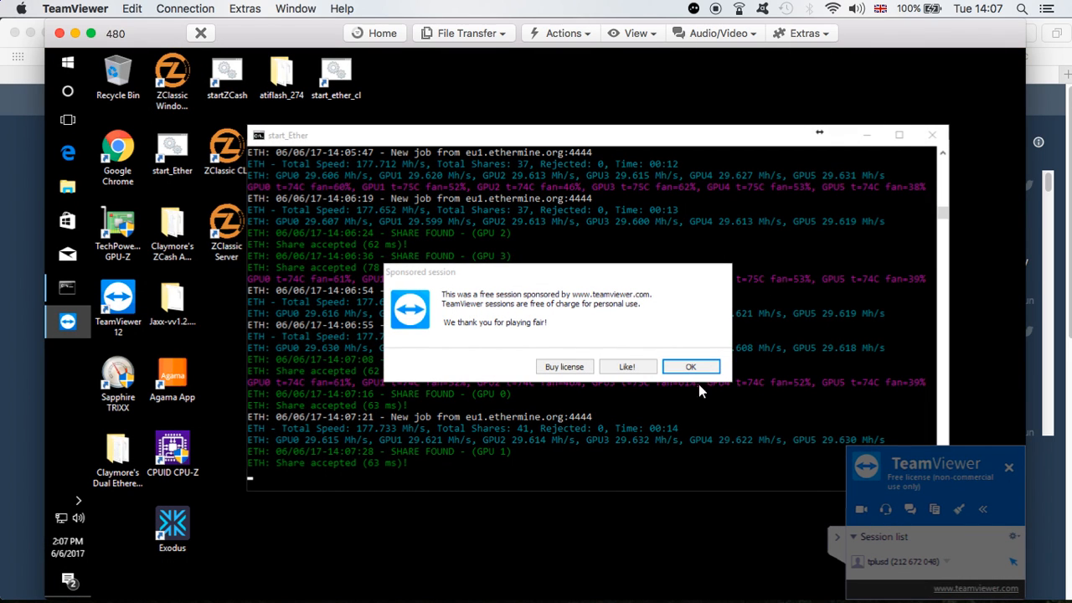
# Dismiss rig 480's sponsored notice, then open and close its Start app list
pyautogui.click(690, 366)
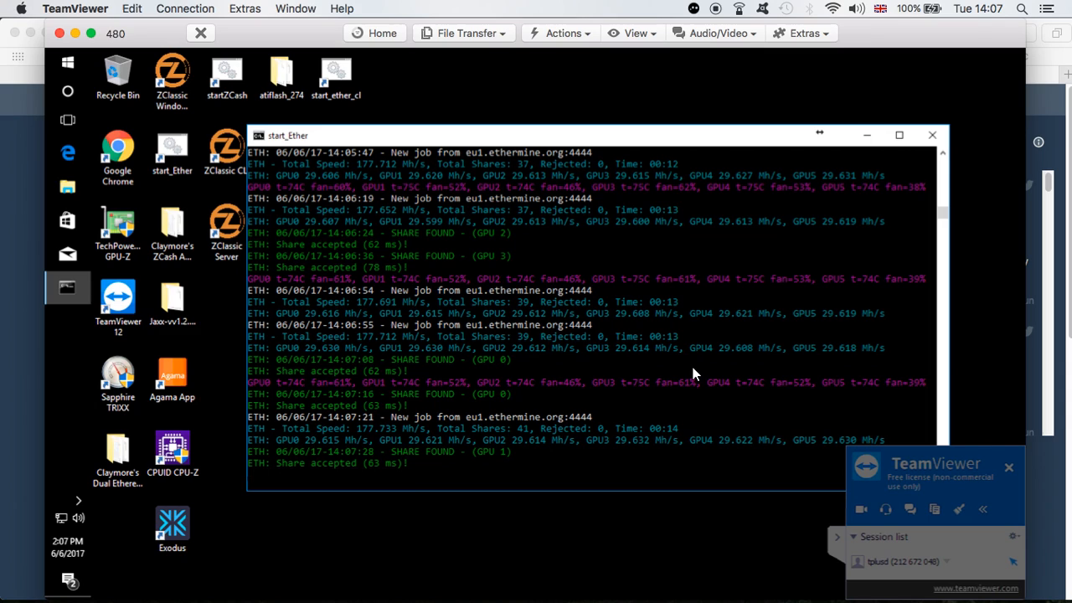
pyautogui.moveTo(840, 542)
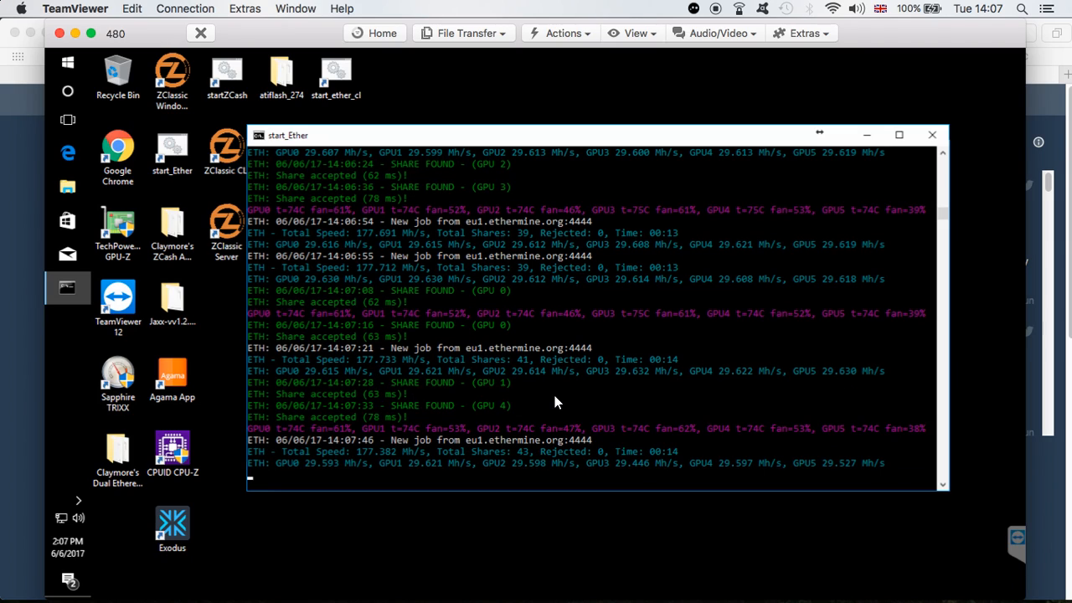
pyautogui.moveTo(304, 452)
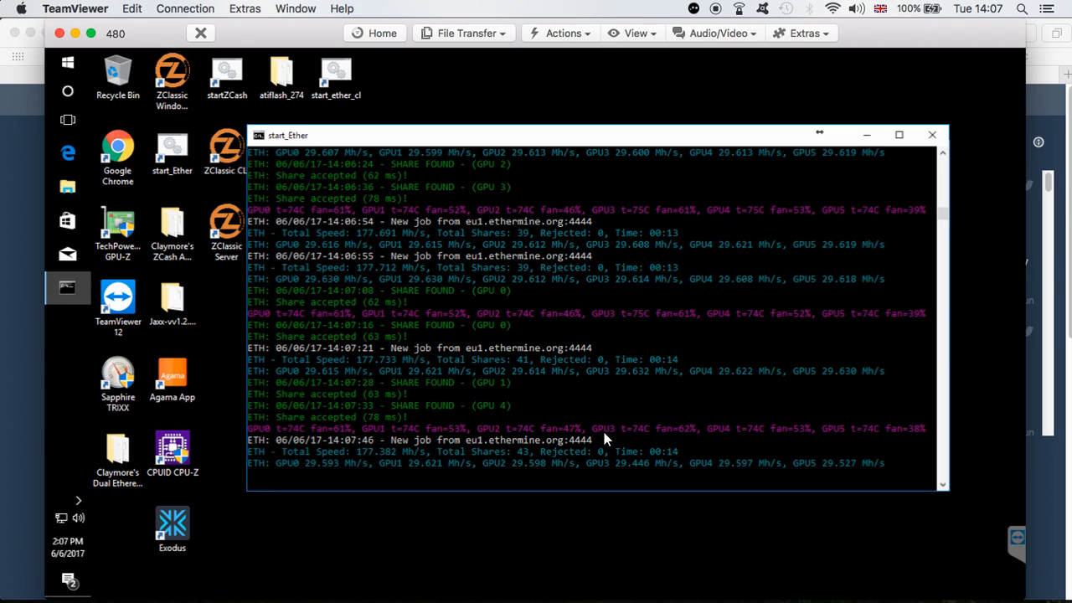
pyautogui.moveTo(542, 440)
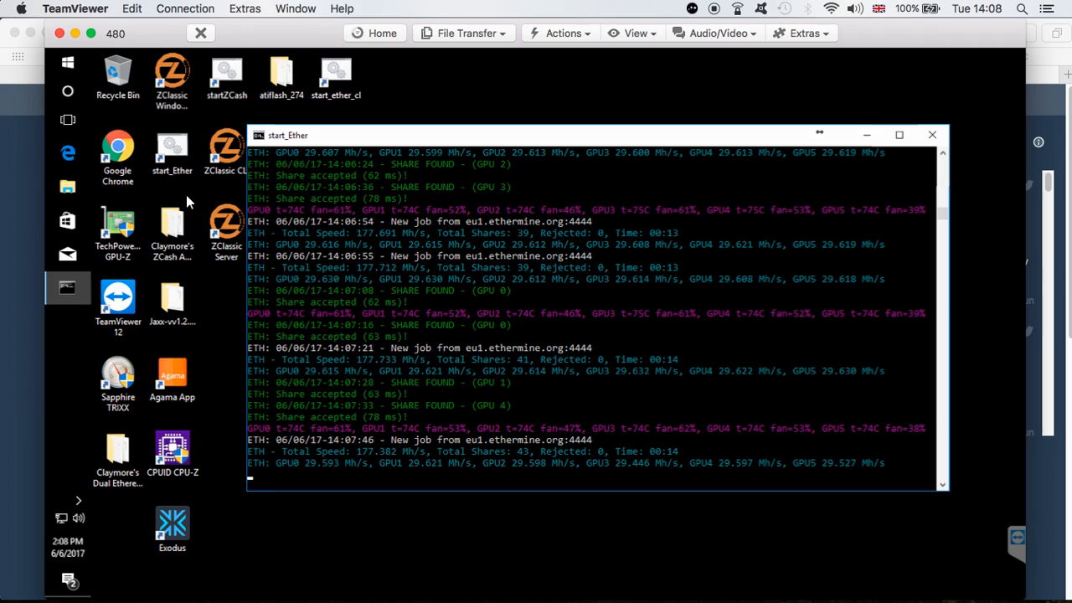
pyautogui.moveTo(677, 374)
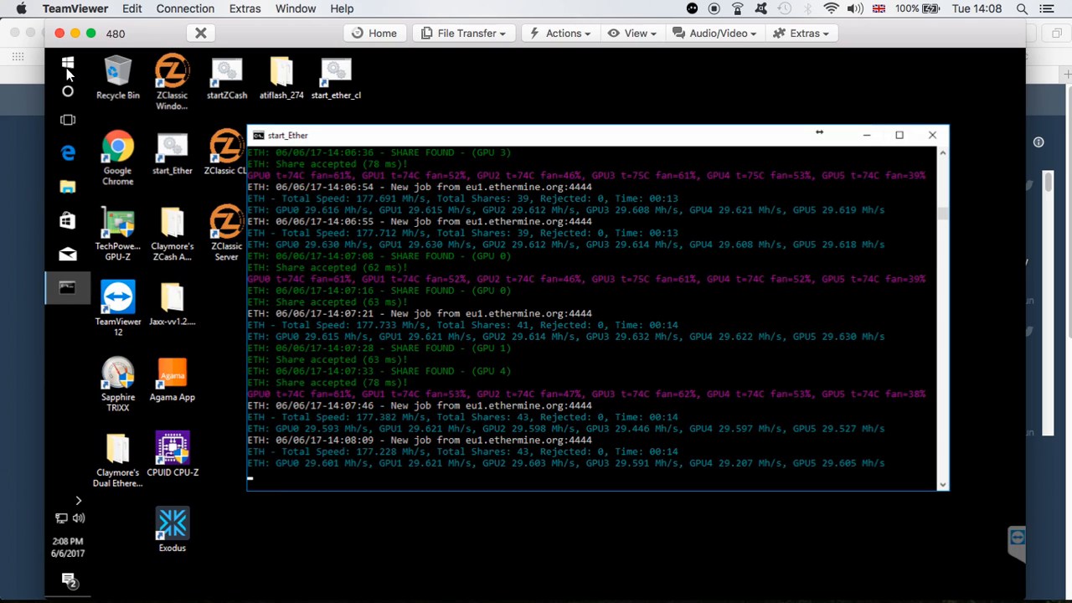
pyautogui.click(67, 62)
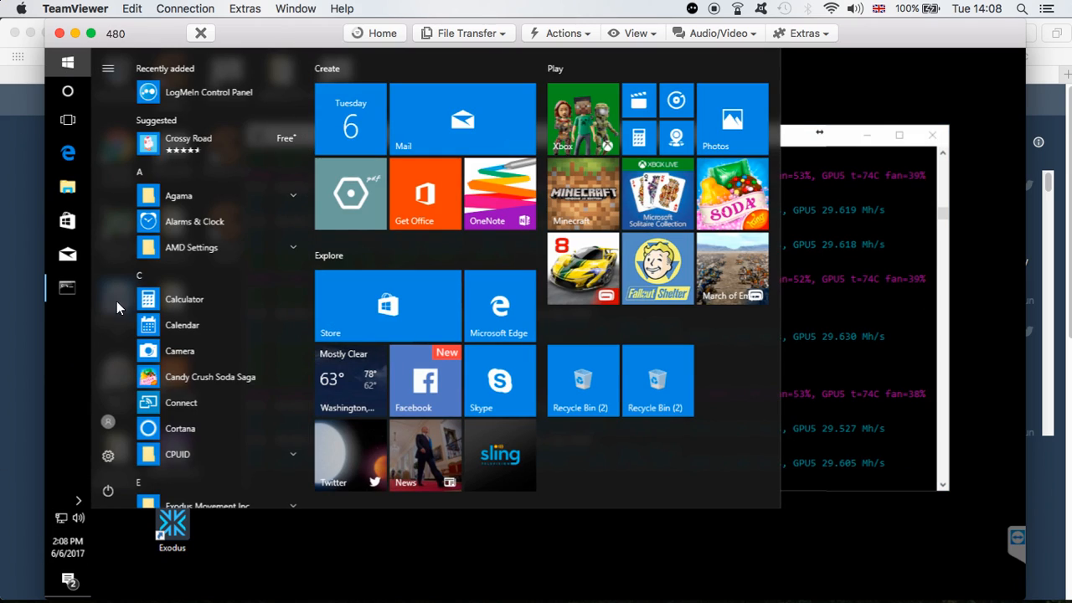
pyautogui.click(108, 491)
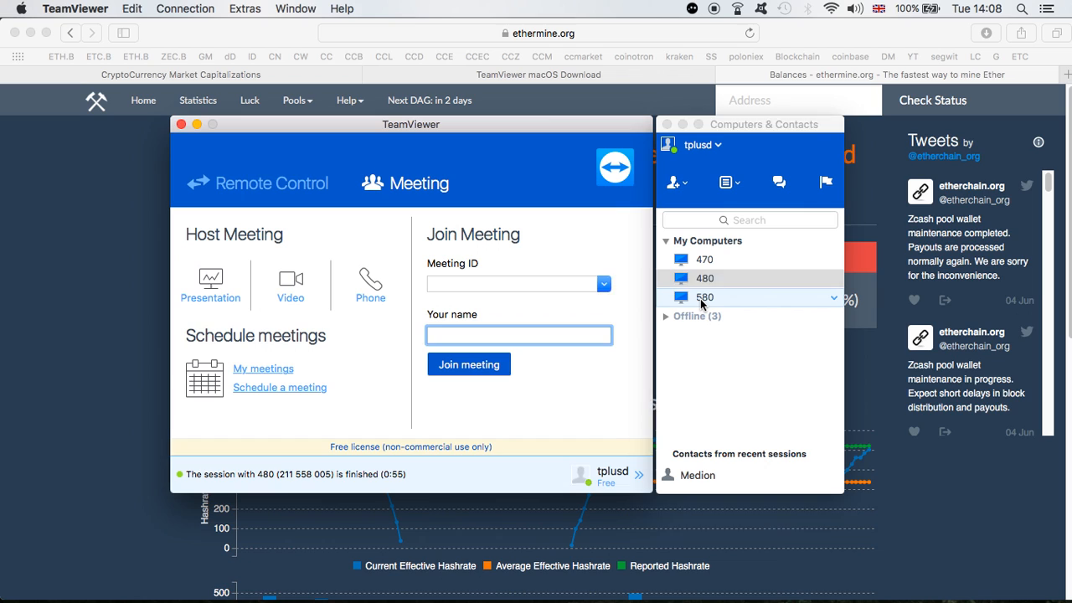
# Connect to rig 580, dismiss the sponsored and screen-capture notices while viewing its miner
pyautogui.doubleClick(705, 297)
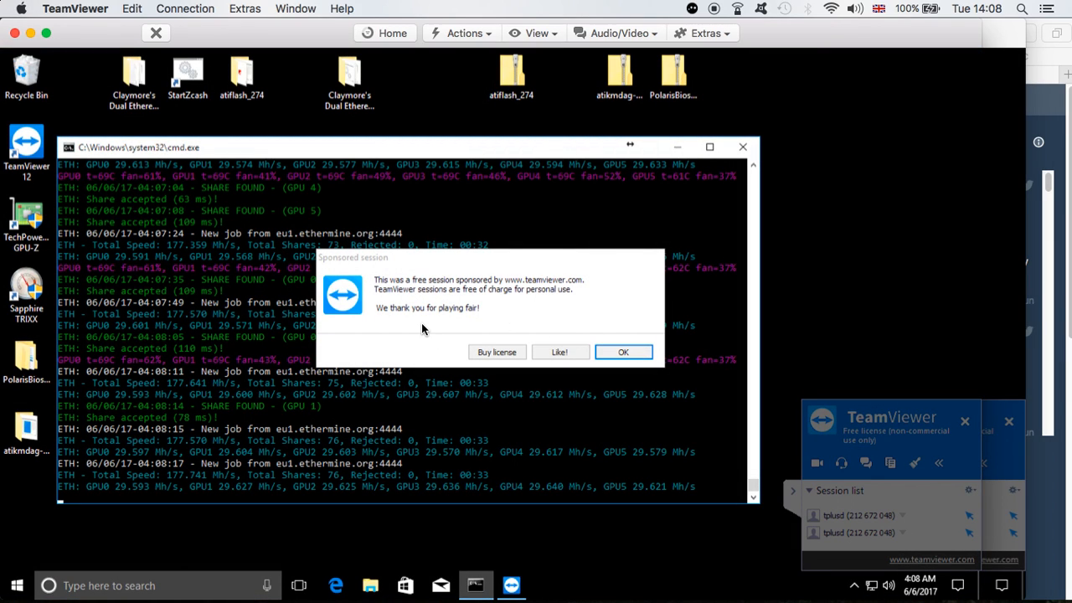
pyautogui.click(623, 352)
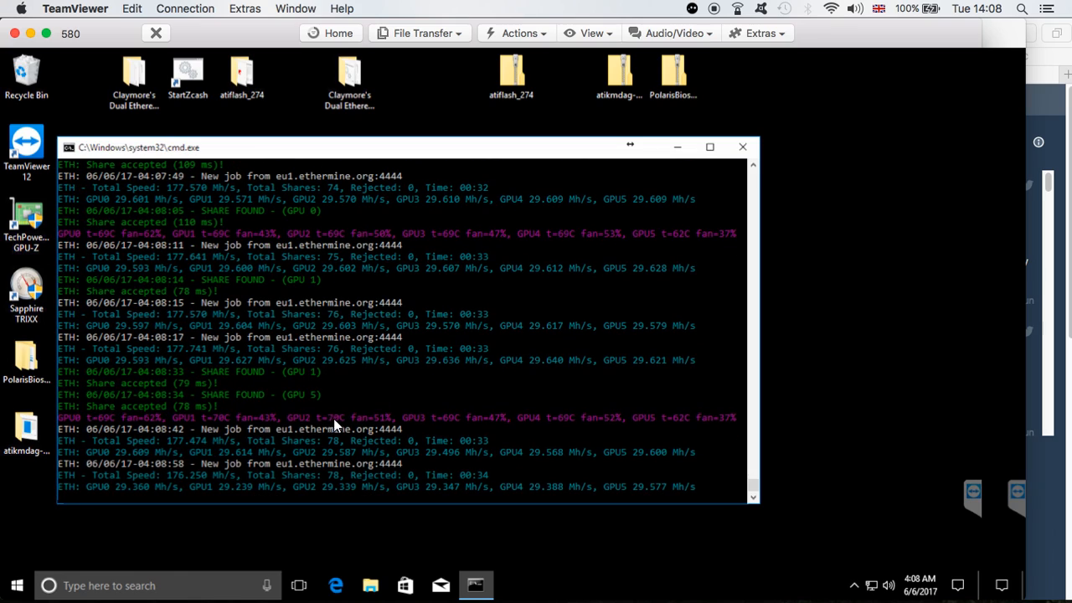
pyautogui.moveTo(827, 244)
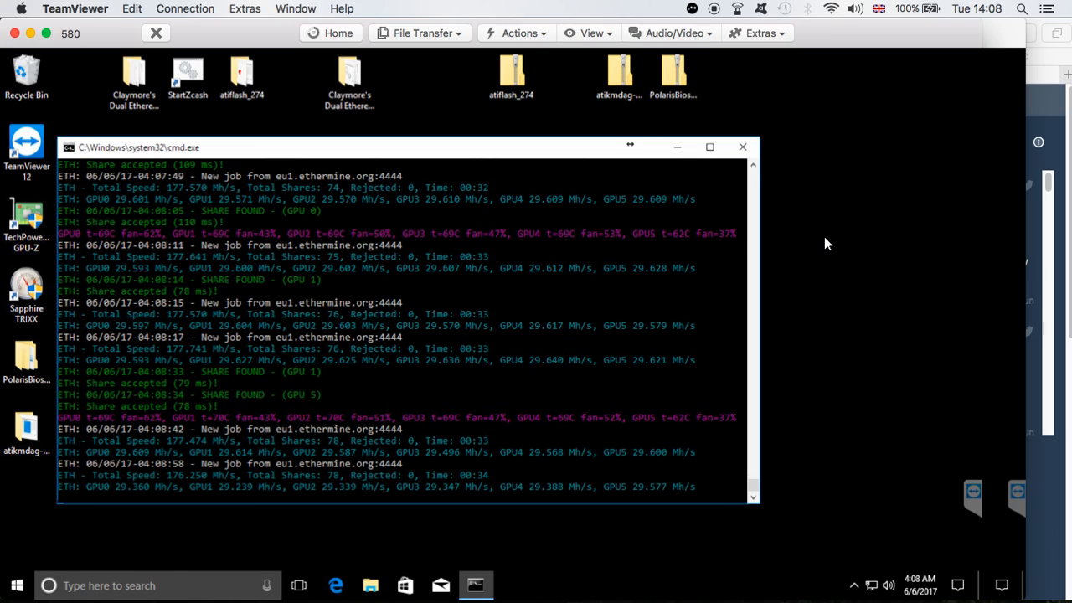
pyautogui.moveTo(545, 372)
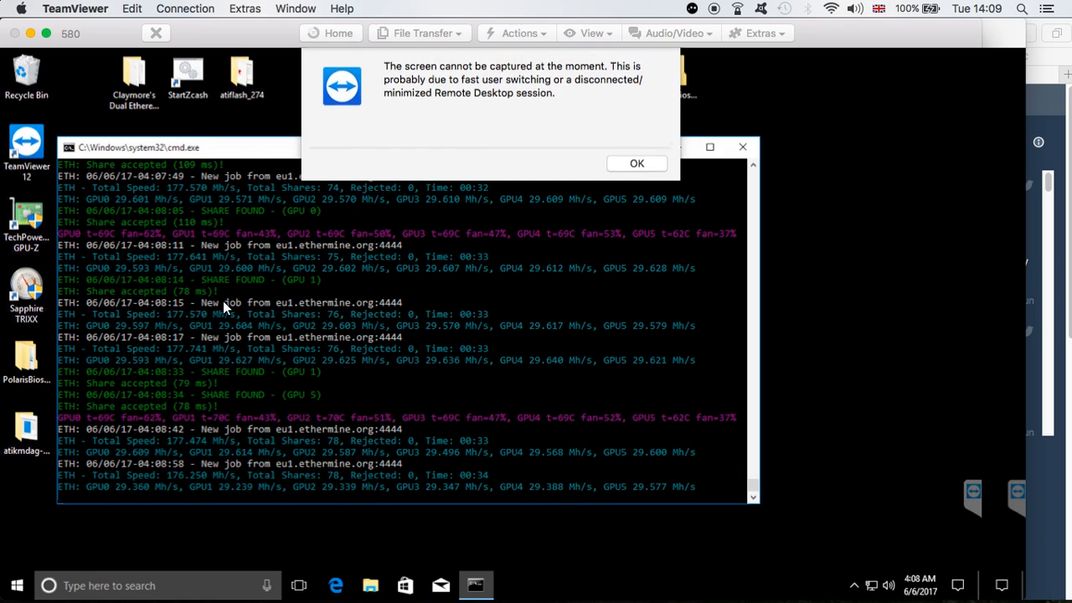
pyautogui.click(636, 163)
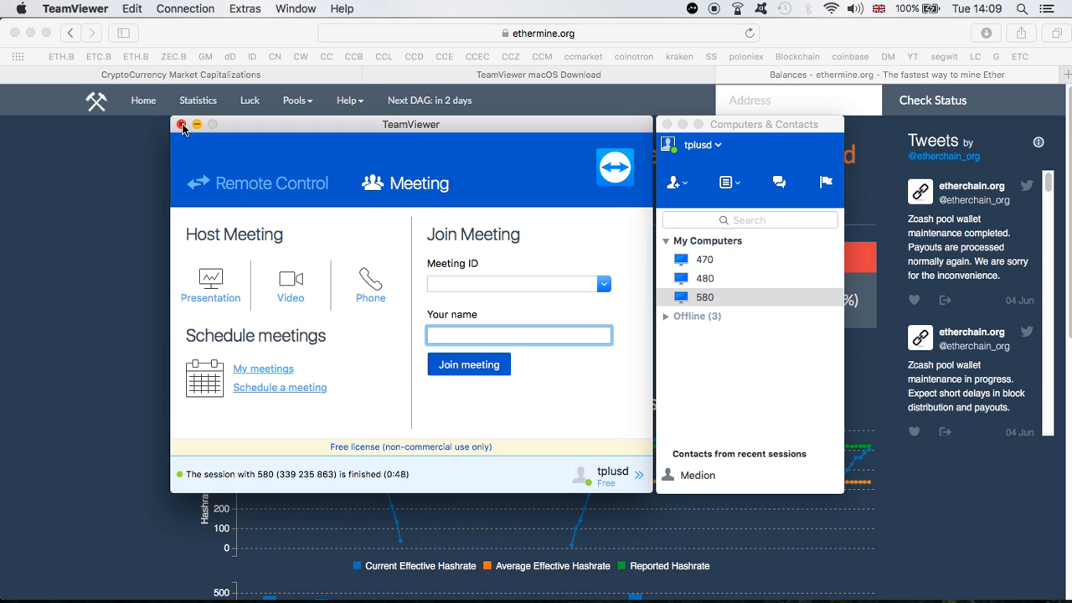
# Close the TeamViewer window to reveal the ethermine dashboard with 3 active workers
pyautogui.click(182, 124)
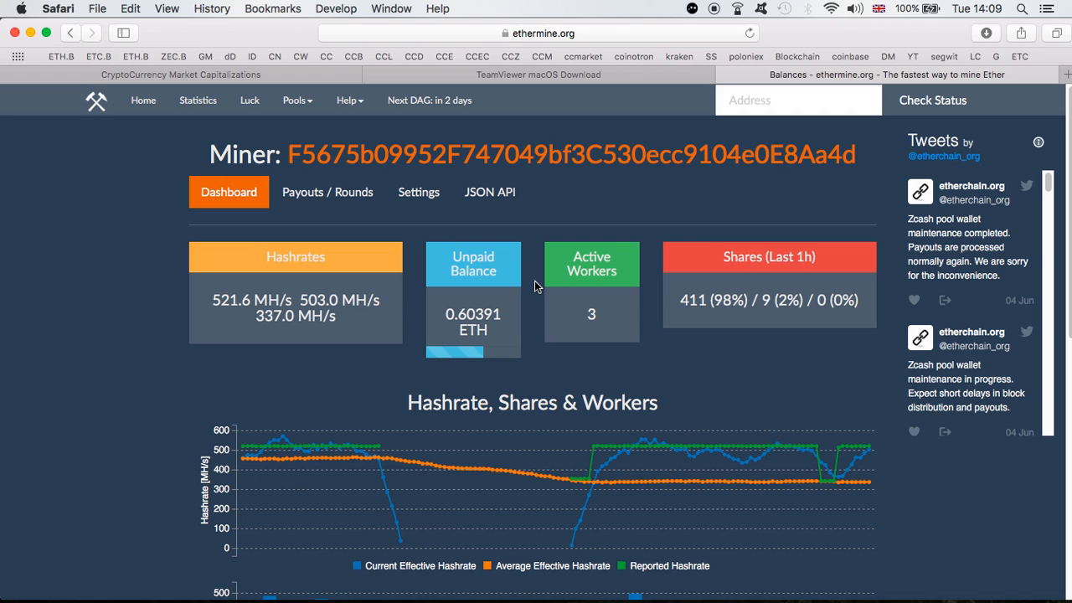
pyautogui.moveTo(434, 159)
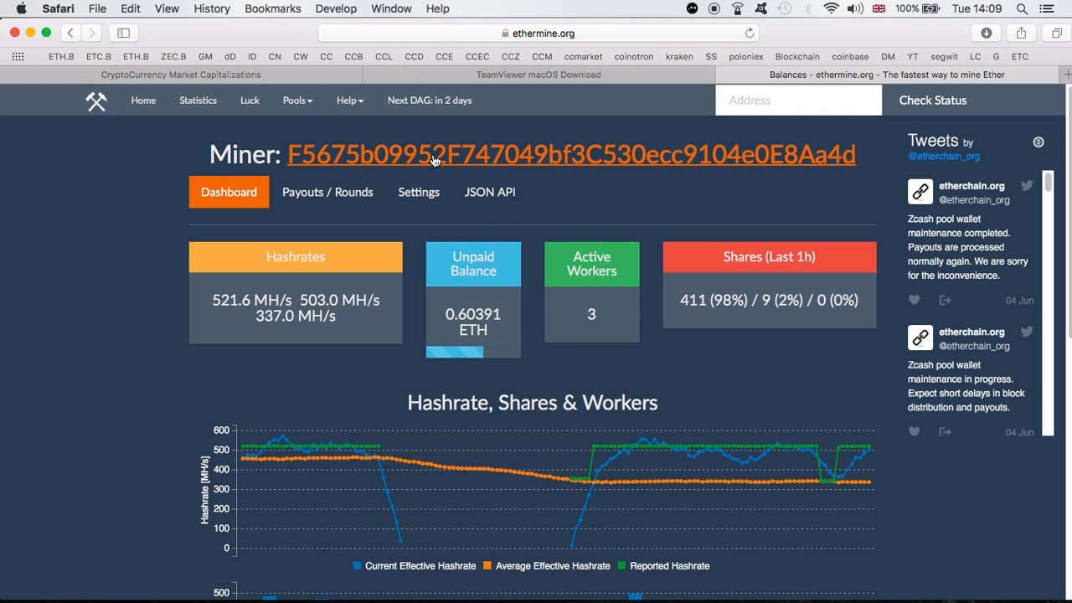
pyautogui.moveTo(209, 75)
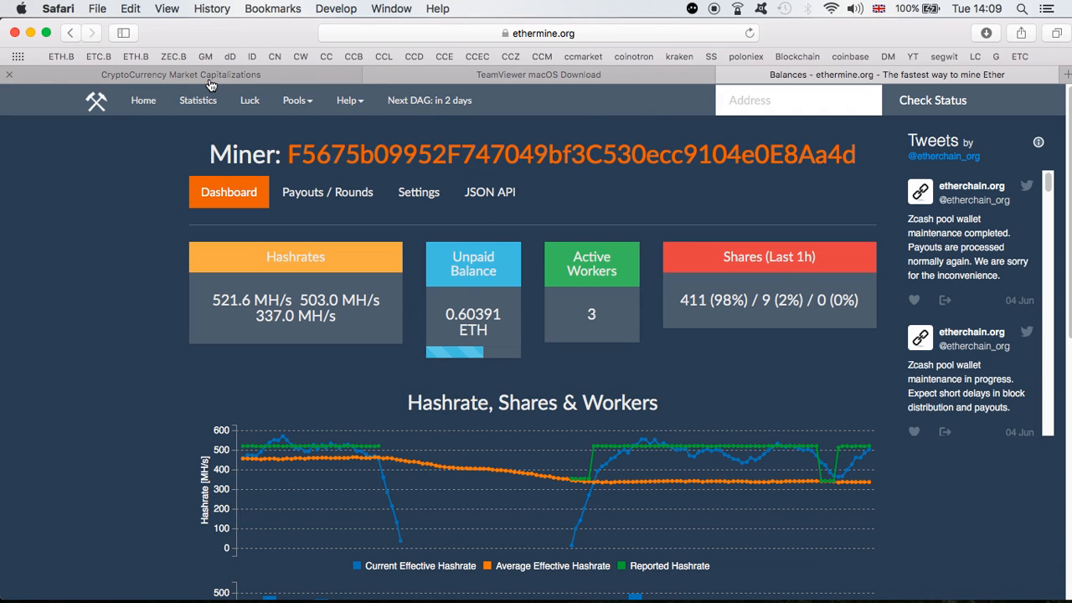
pyautogui.click(179, 75)
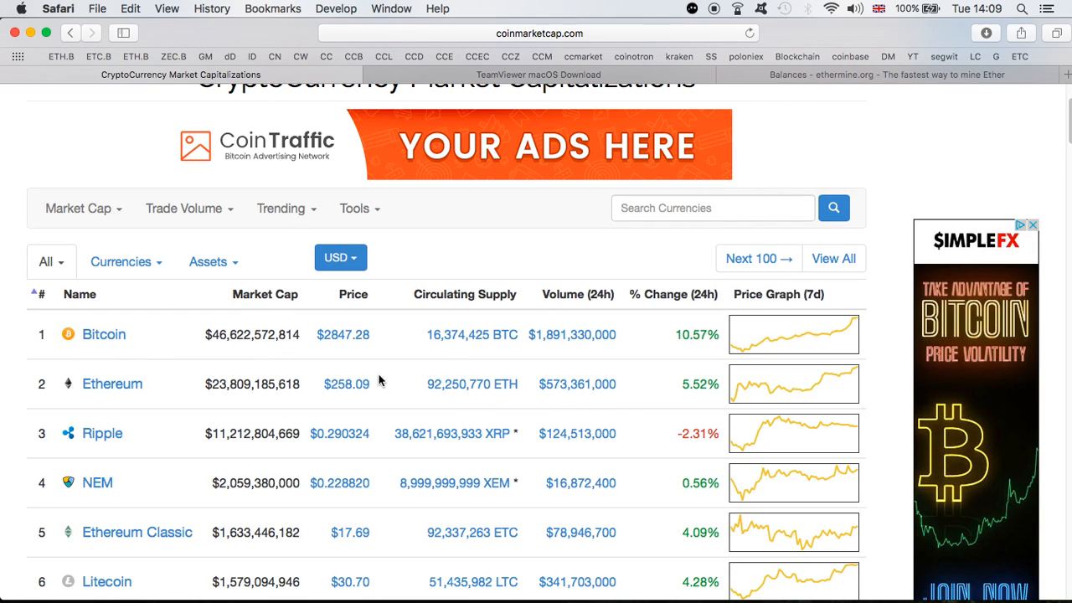
pyautogui.moveTo(376, 346)
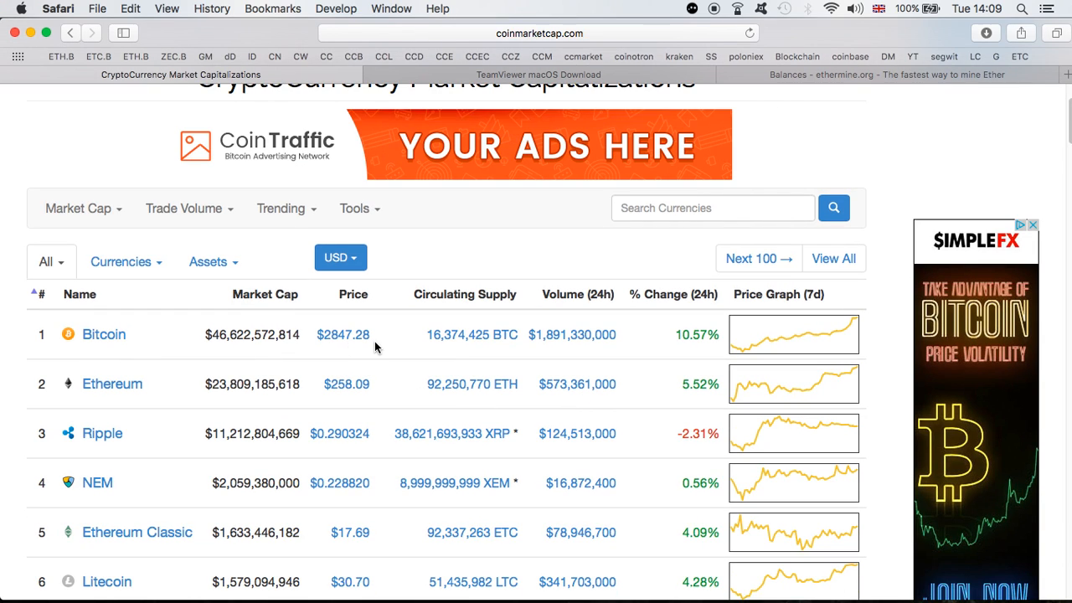
pyautogui.moveTo(364, 396)
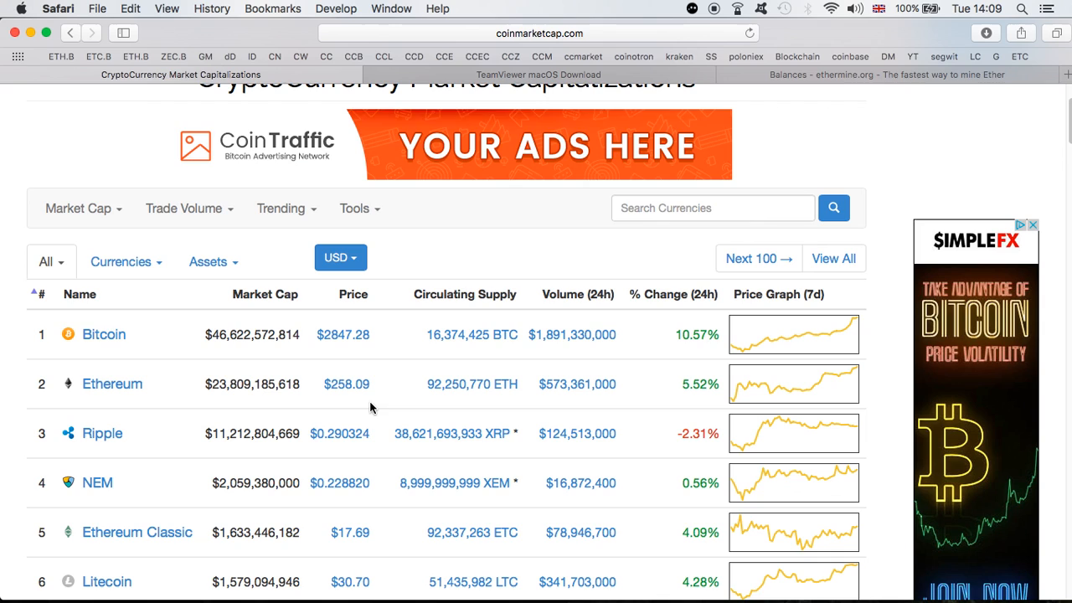
pyautogui.moveTo(387, 396)
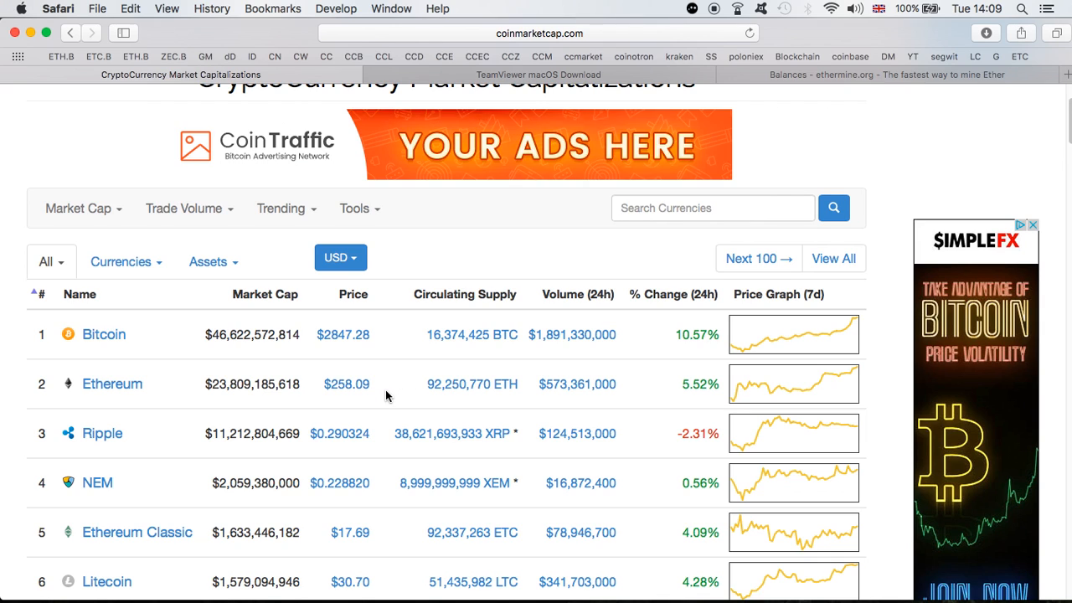
pyautogui.scroll(-3)
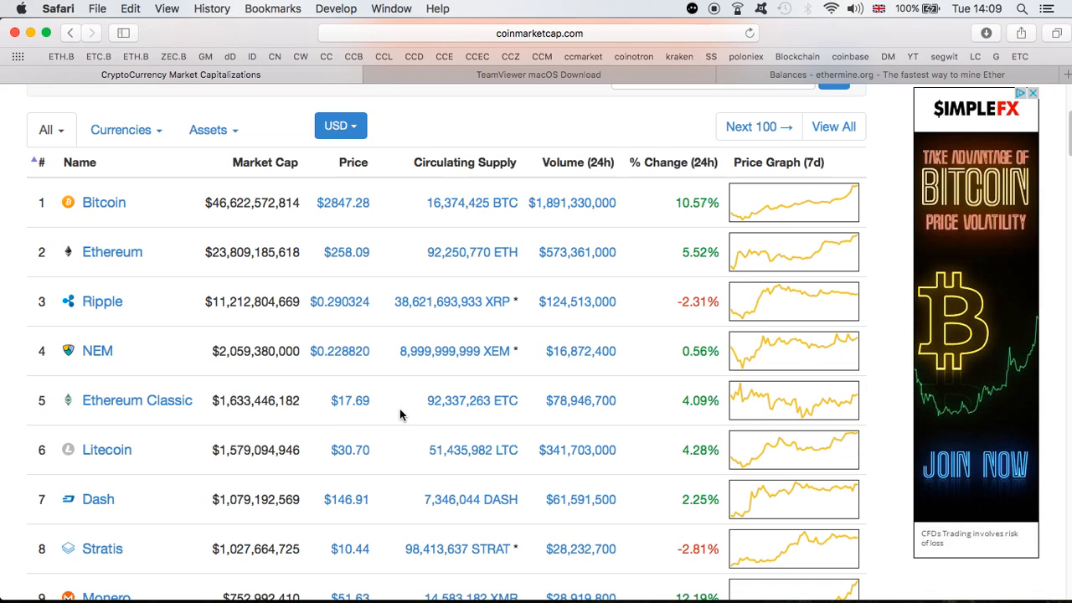
pyautogui.moveTo(407, 456)
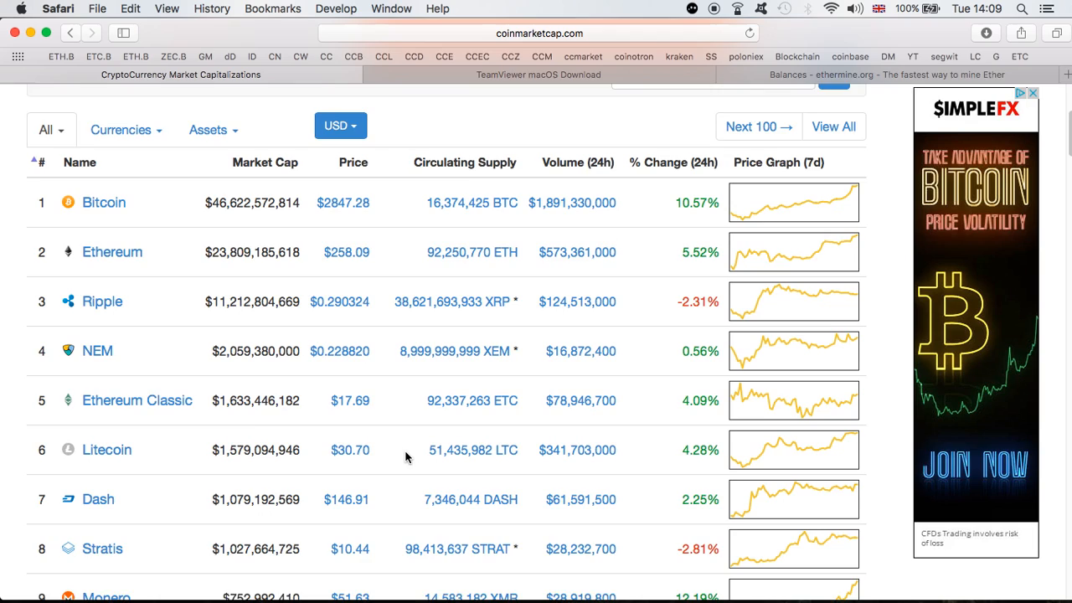
pyautogui.scroll(-3)
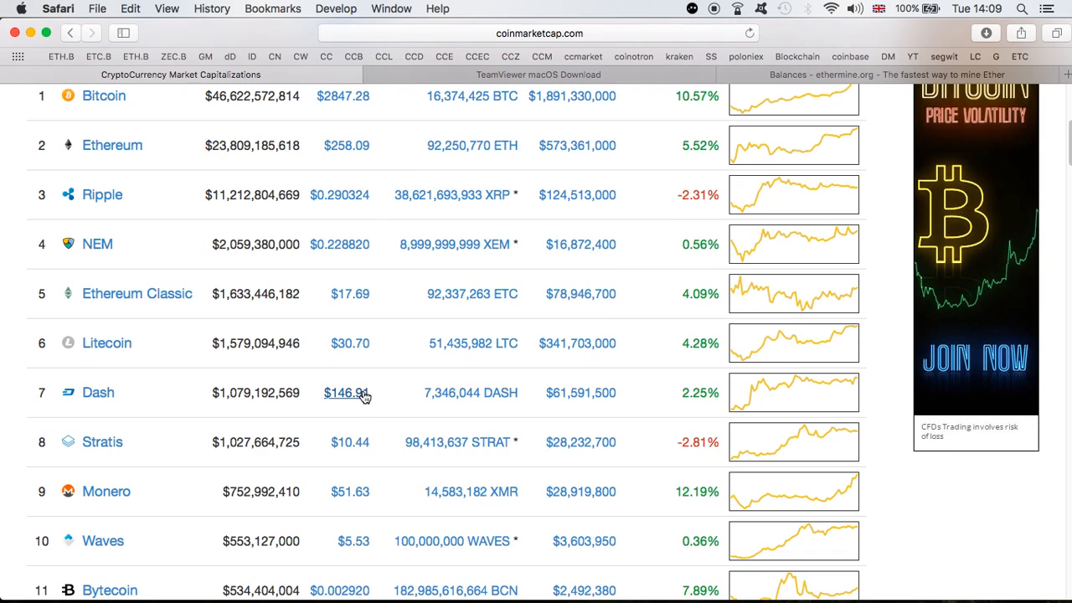
pyautogui.moveTo(458, 443)
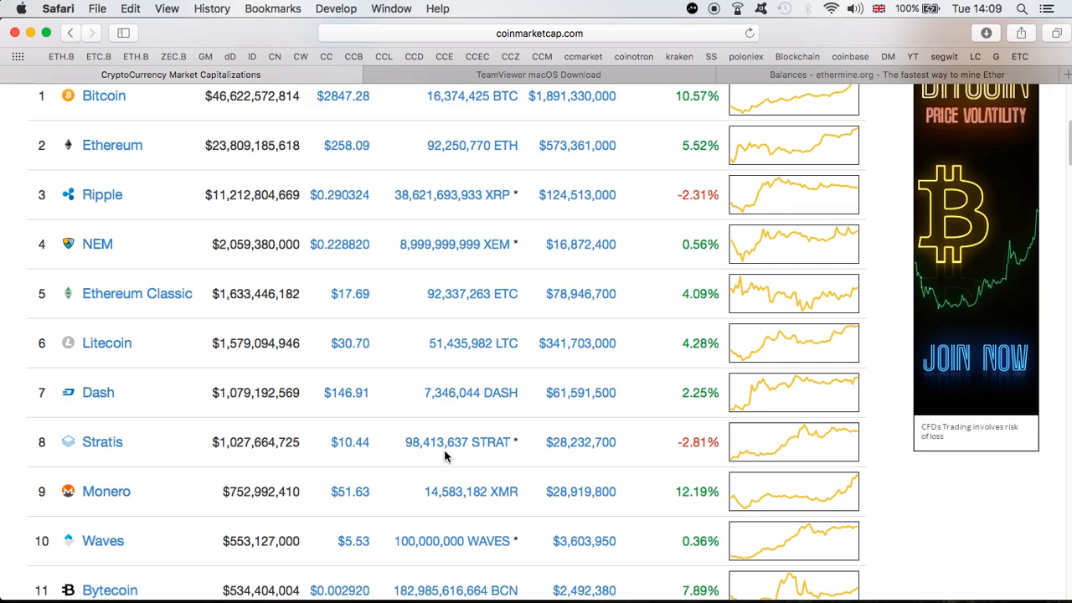
pyautogui.scroll(-3)
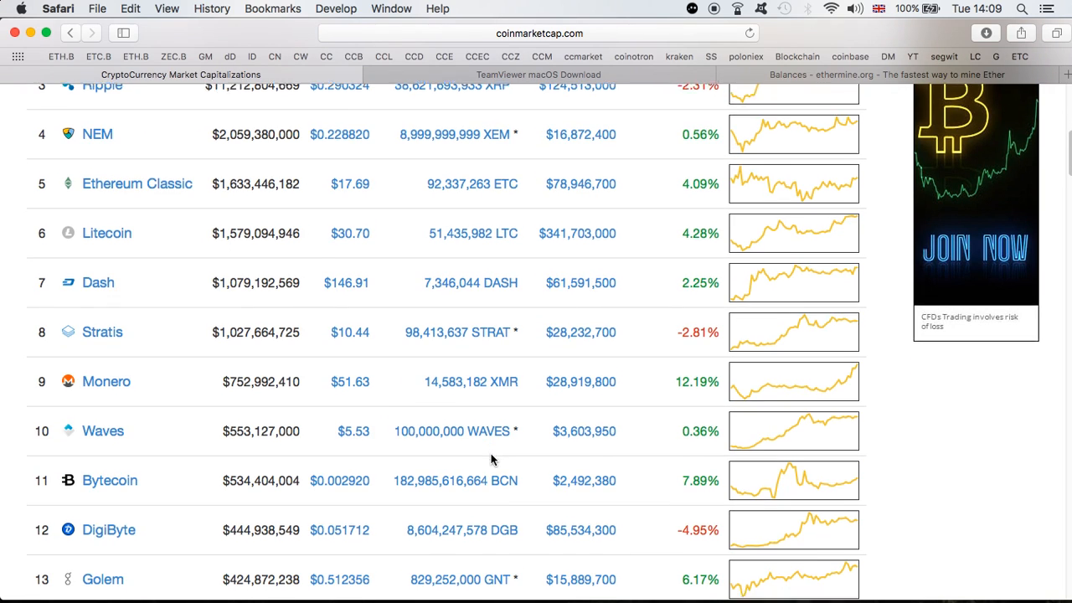
pyautogui.scroll(-3)
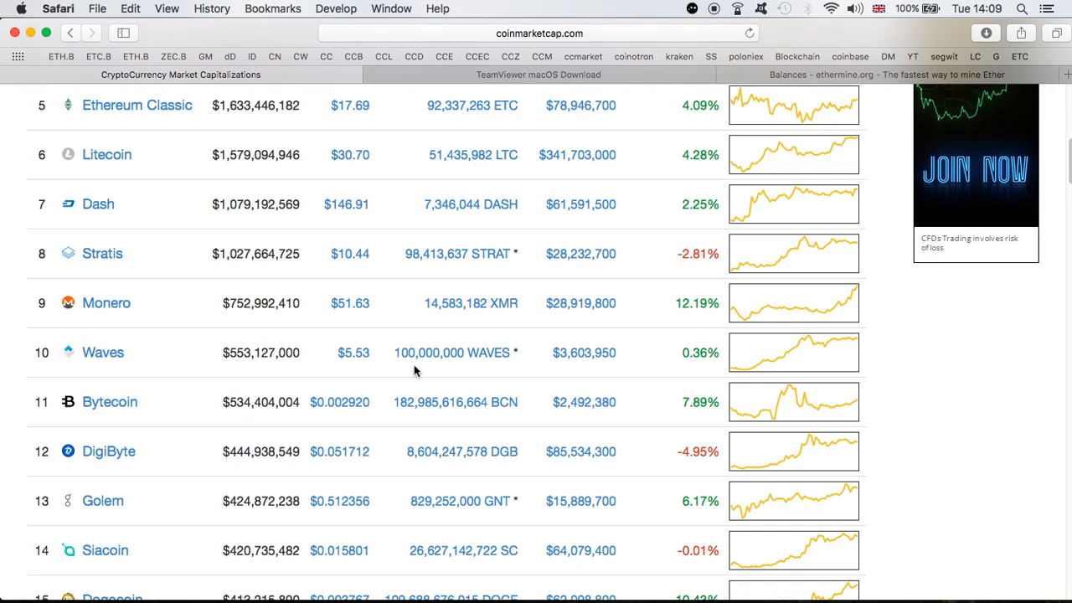
pyautogui.moveTo(461, 452)
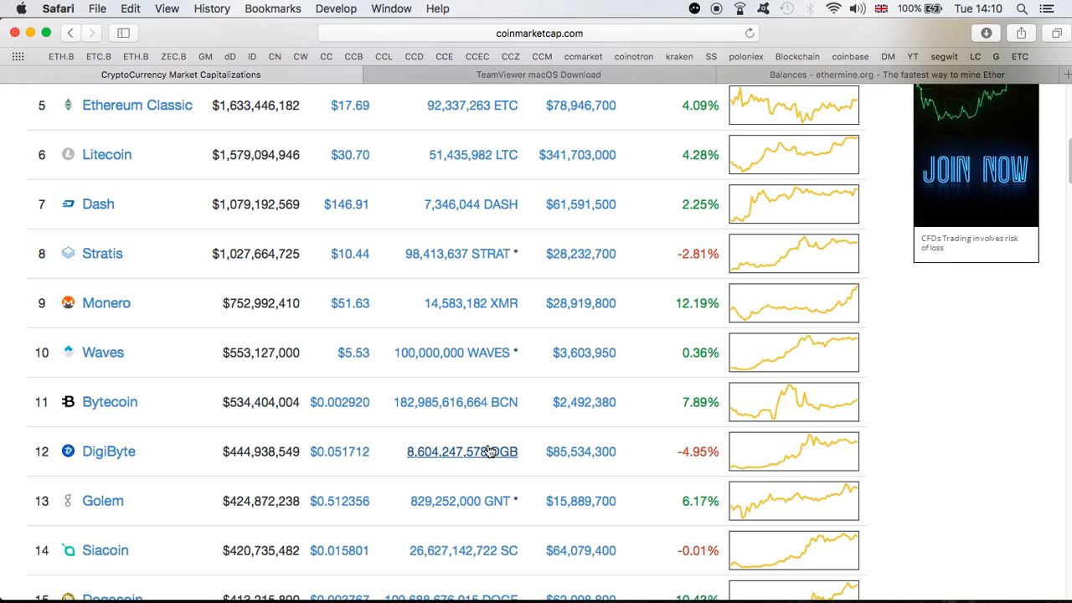
pyautogui.scroll(-3)
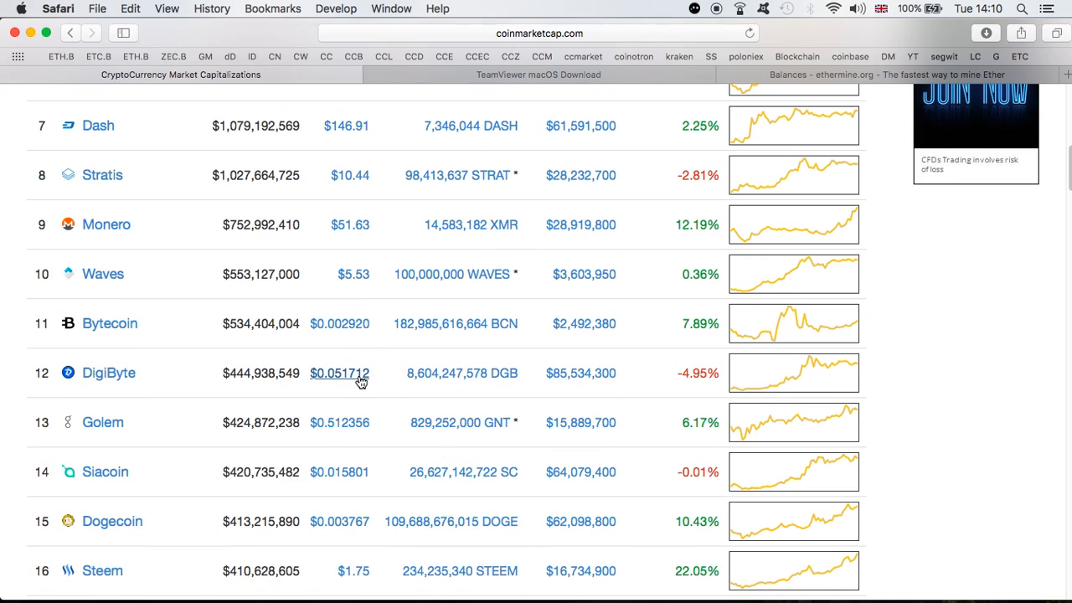
pyautogui.moveTo(416, 391)
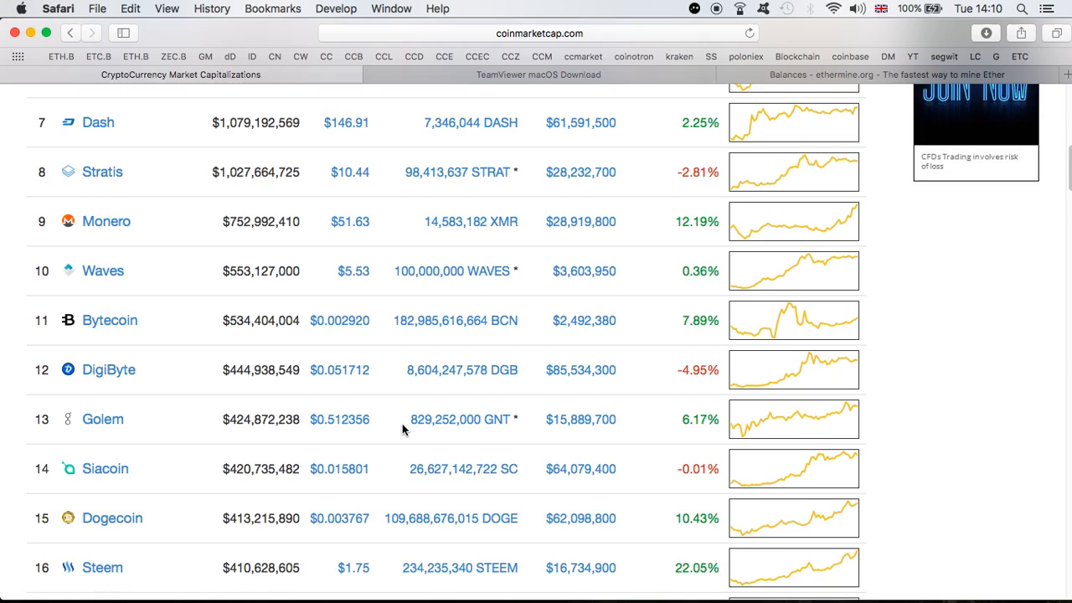
pyautogui.scroll(-3)
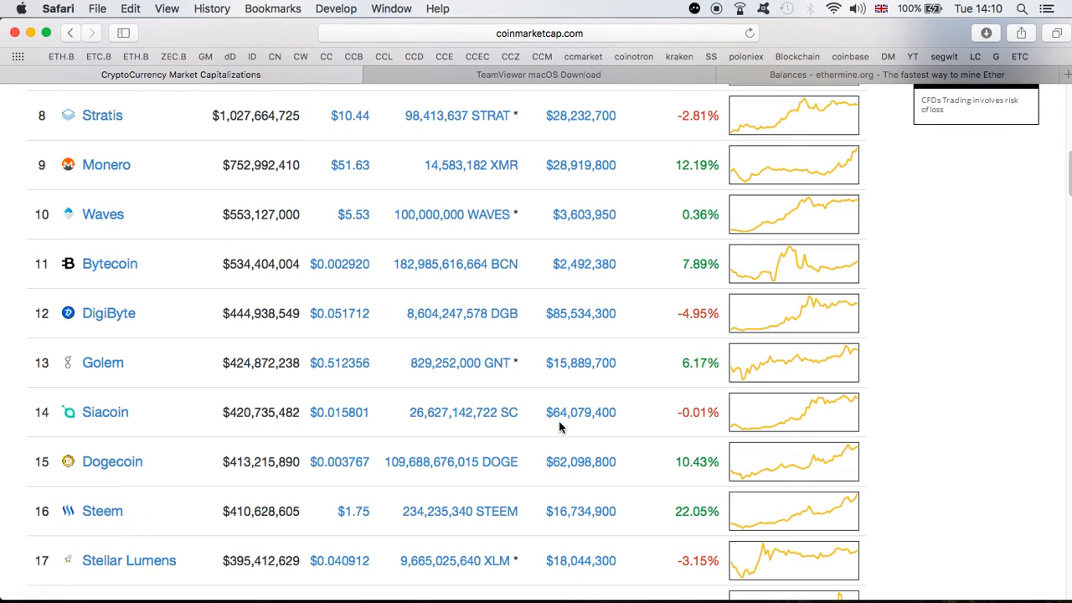
pyautogui.scroll(-3)
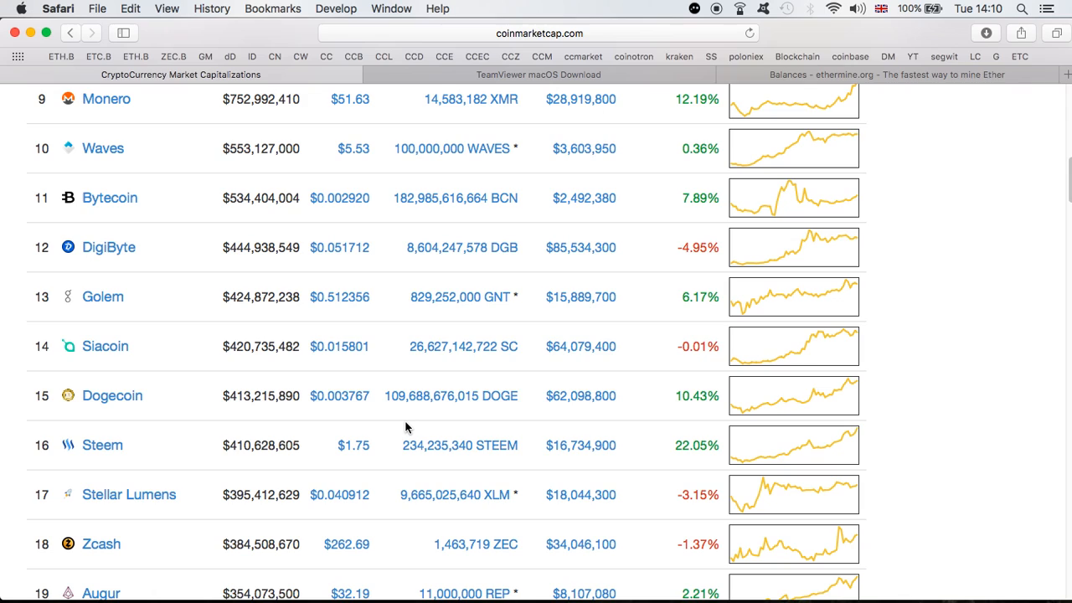
pyautogui.moveTo(337, 369)
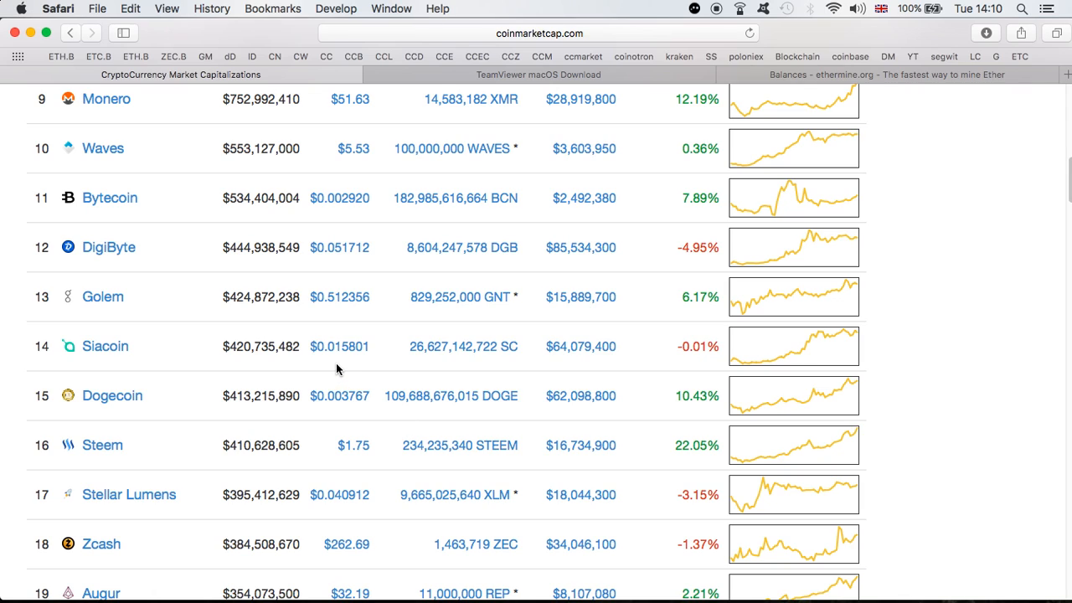
pyautogui.moveTo(435, 388)
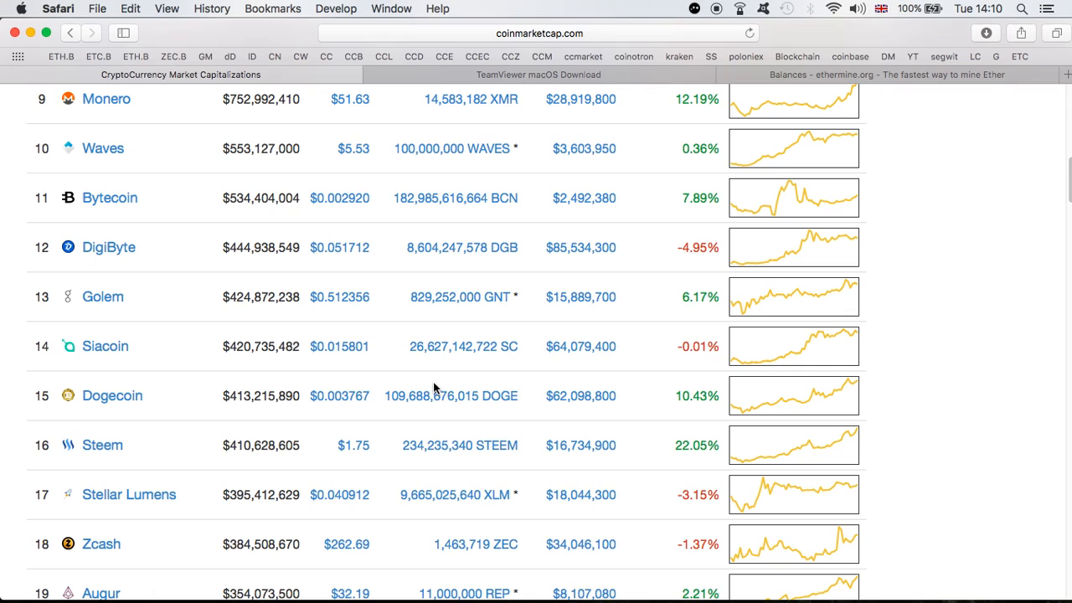
pyautogui.moveTo(366, 375)
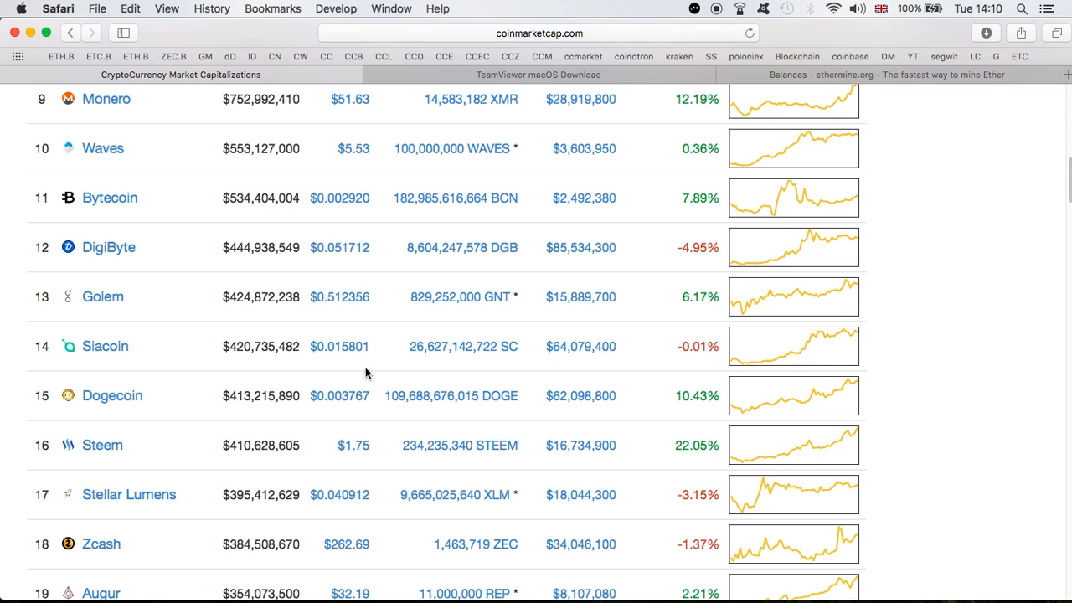
pyautogui.moveTo(468, 392)
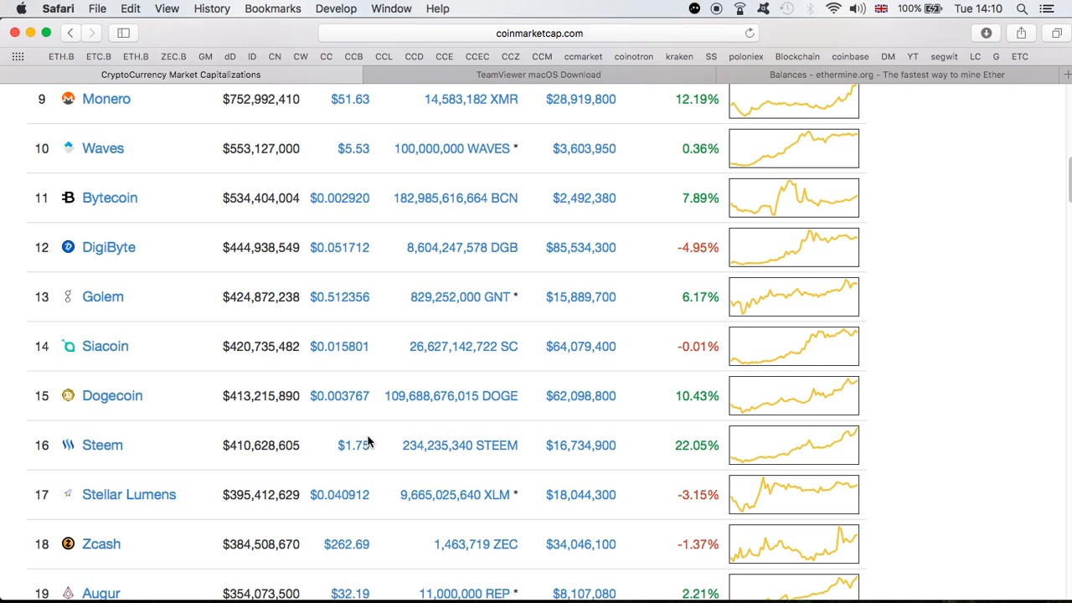
pyautogui.scroll(-3)
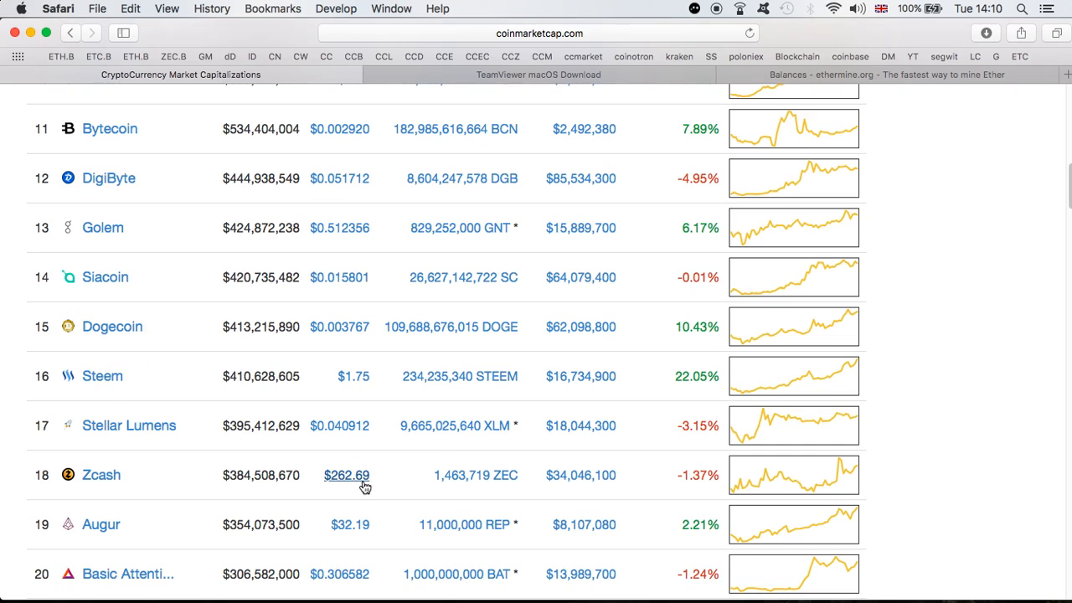
pyautogui.moveTo(481, 452)
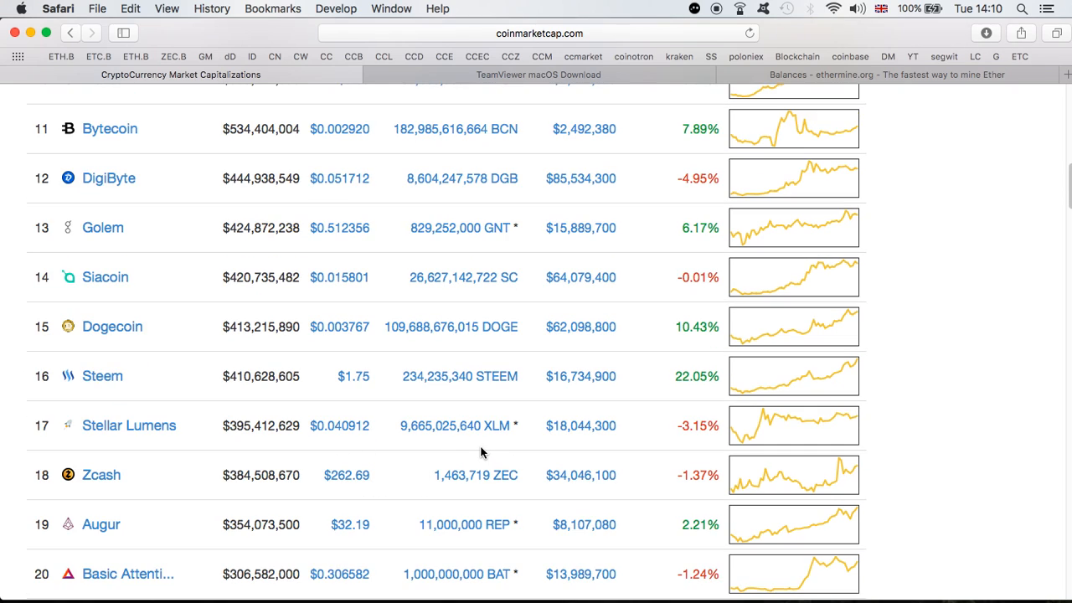
pyautogui.scroll(3)
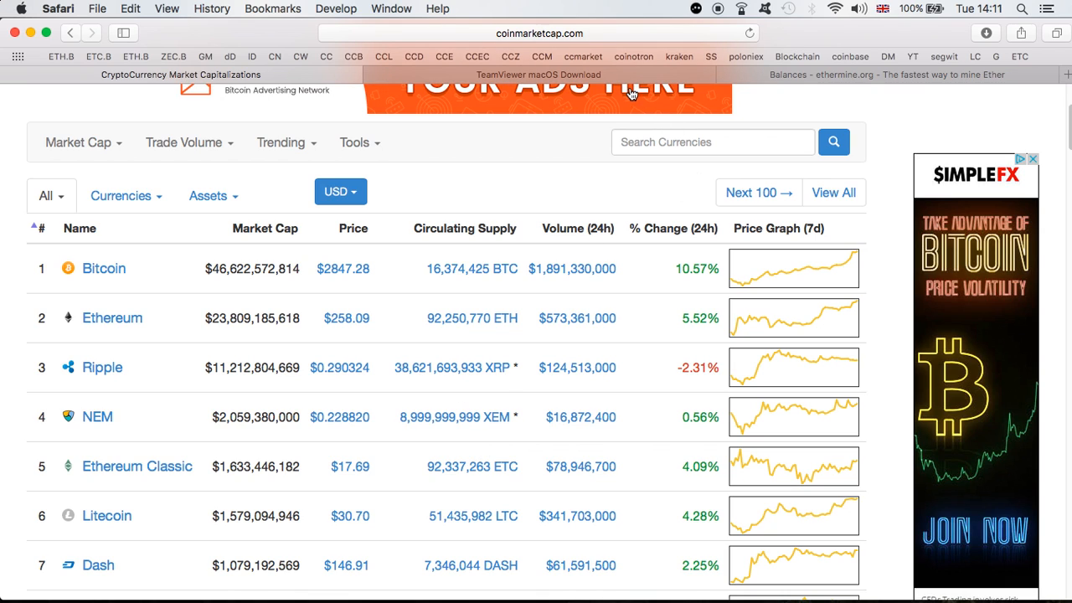
# Switch to the 'TeamViewer macOS Download' tab showing platform choices
pyautogui.click(537, 75)
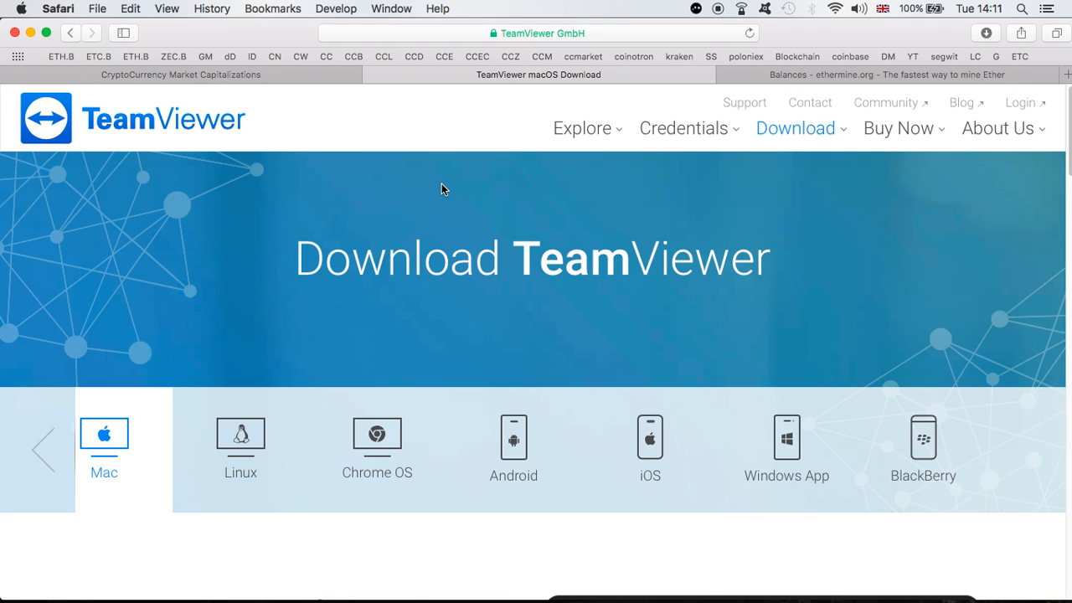
pyautogui.moveTo(575, 157)
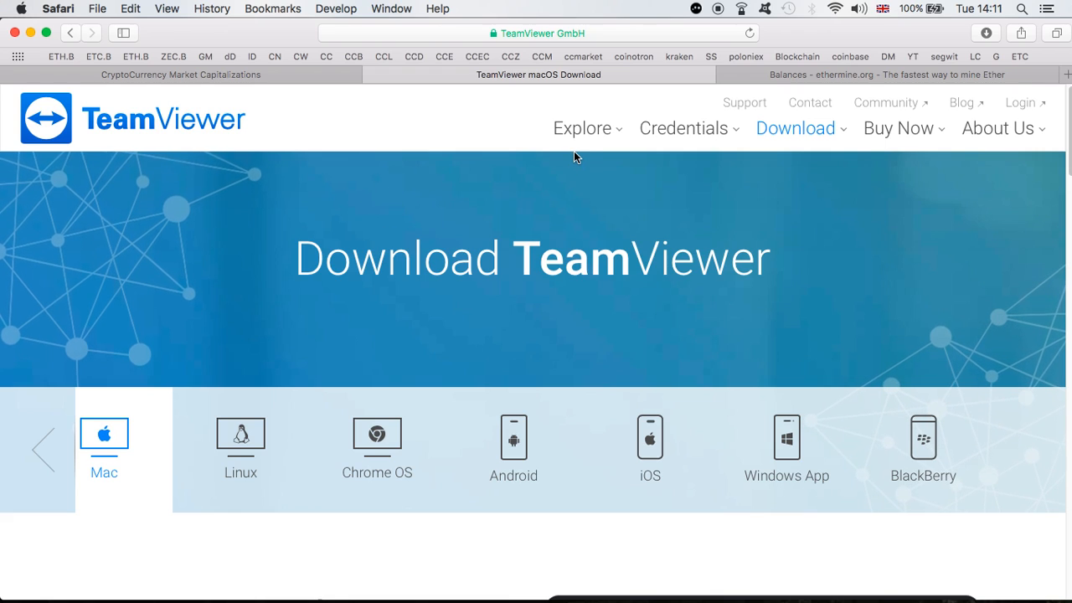
pyautogui.moveTo(727, 316)
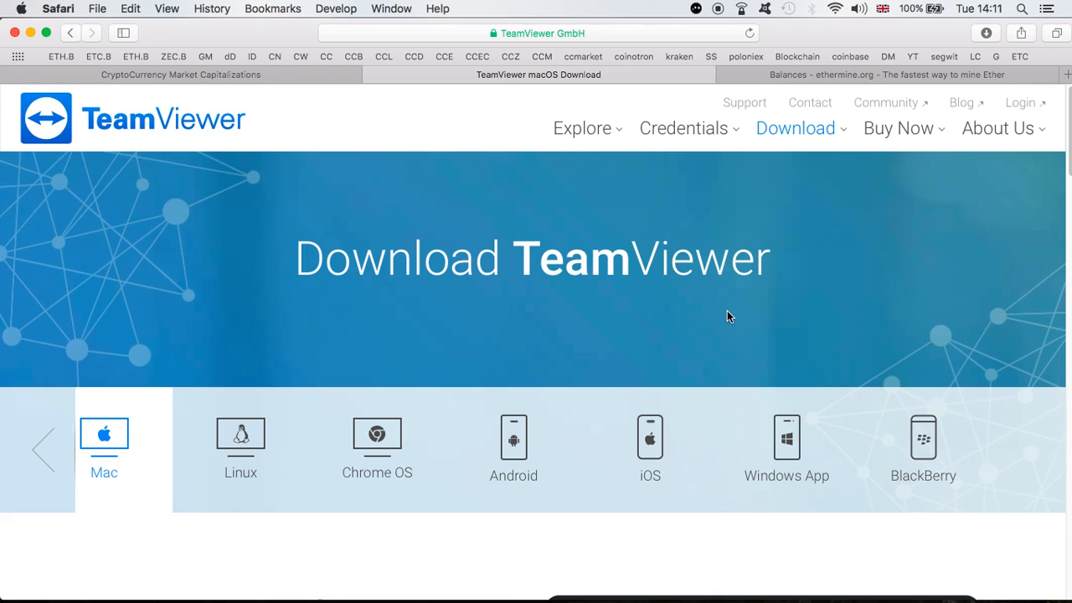
pyautogui.moveTo(718, 336)
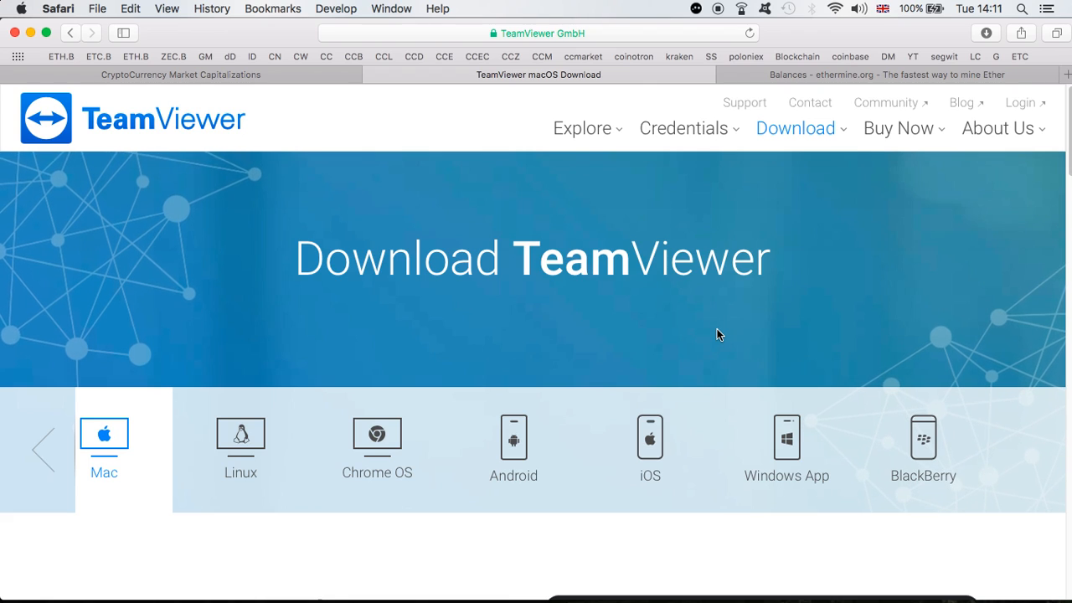
pyautogui.moveTo(713, 264)
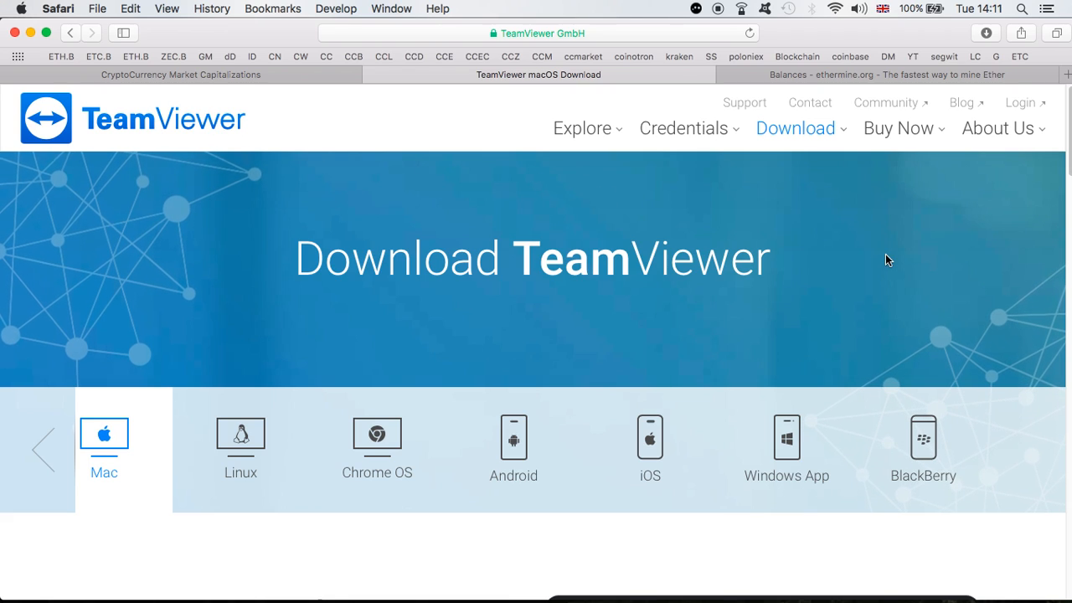
pyautogui.moveTo(857, 80)
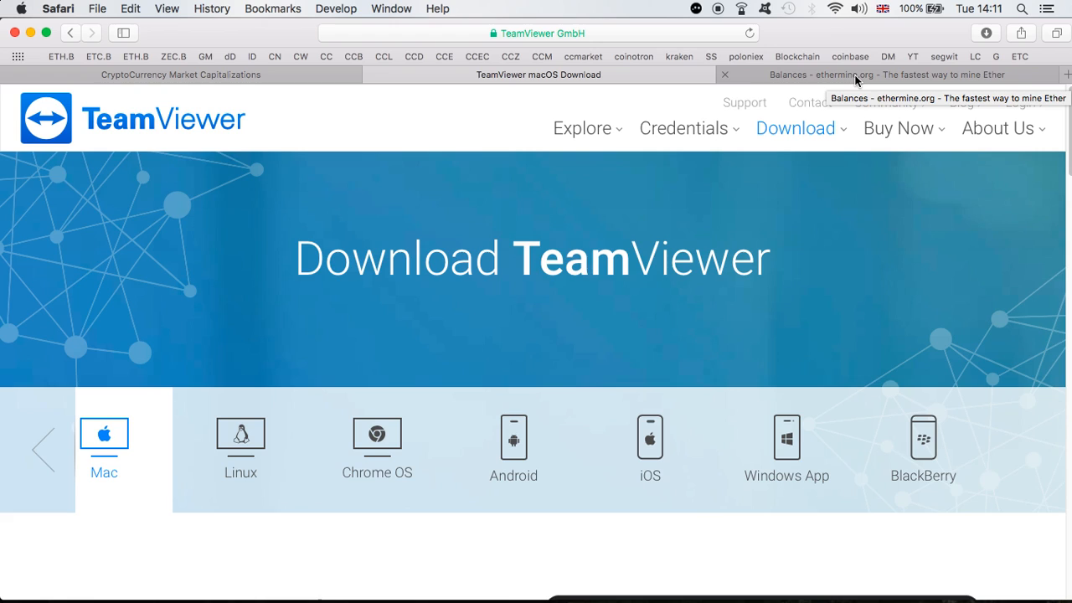
# Switch to the 'Balances - ethermine.org' tab showing 0.60391 ETH unpaid
pyautogui.click(888, 75)
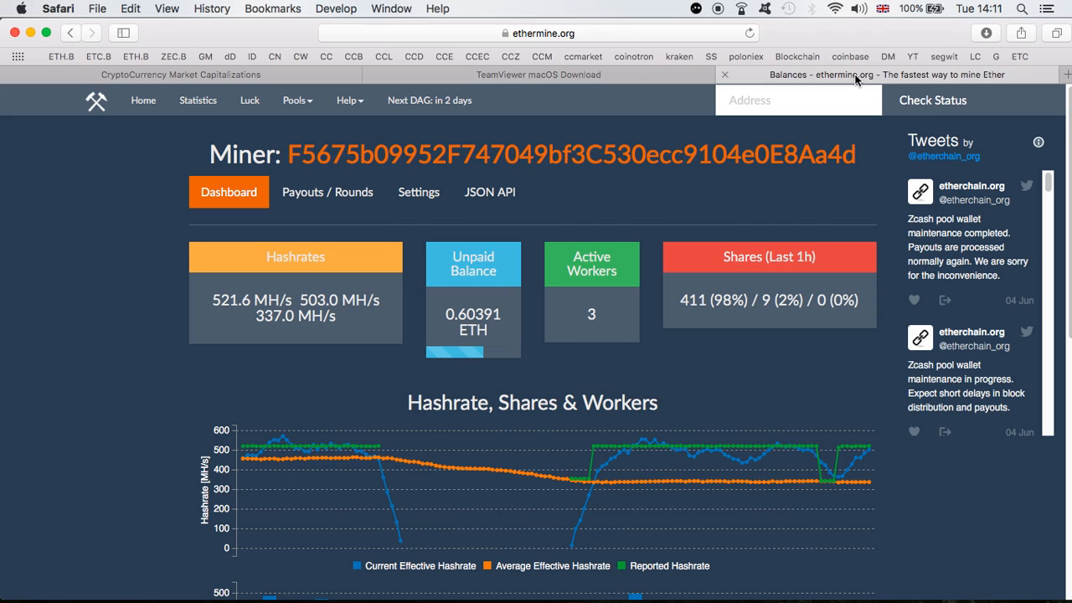
pyautogui.moveTo(683, 221)
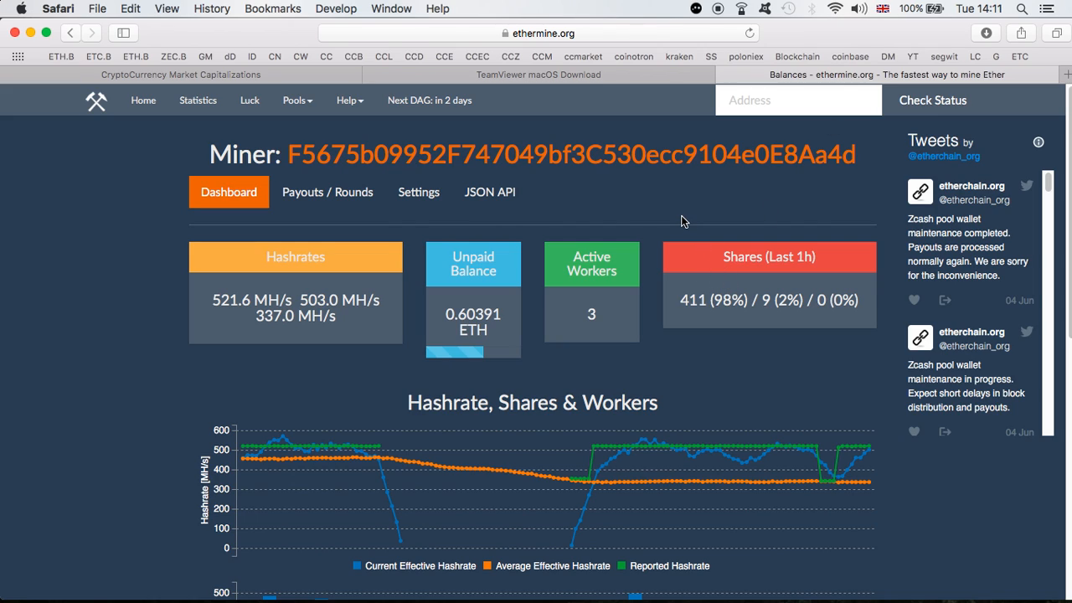
pyautogui.moveTo(701, 130)
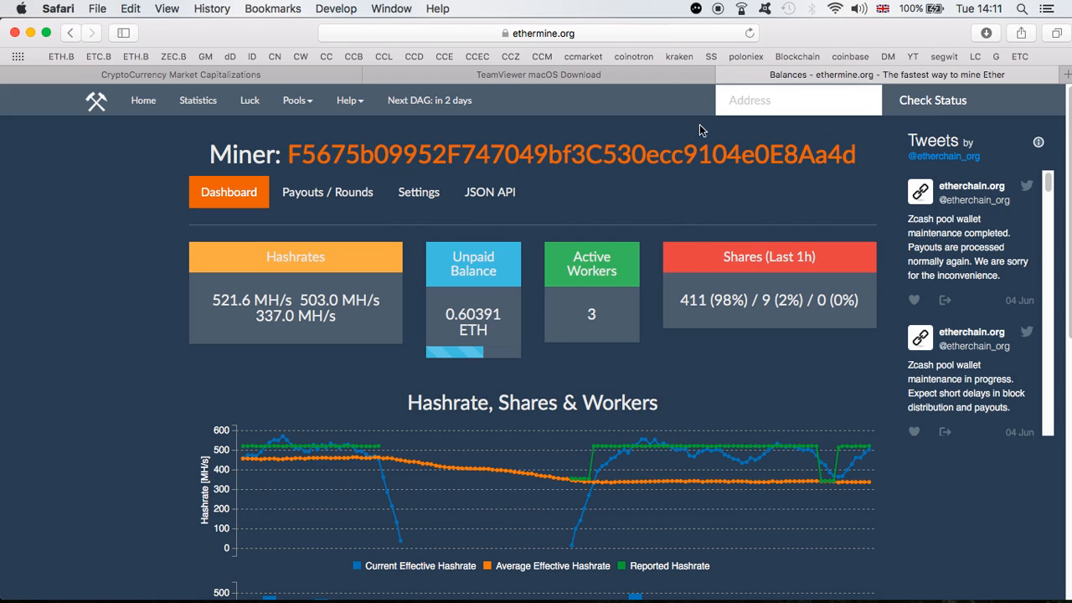